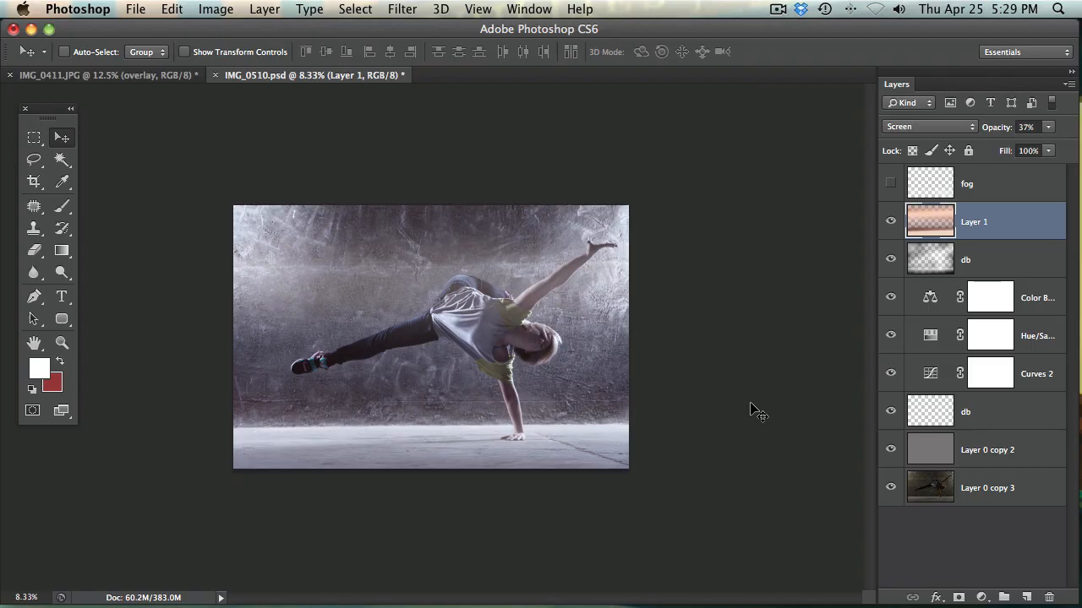
{"action": "mouse_move", "coordinate": [661, 307]}
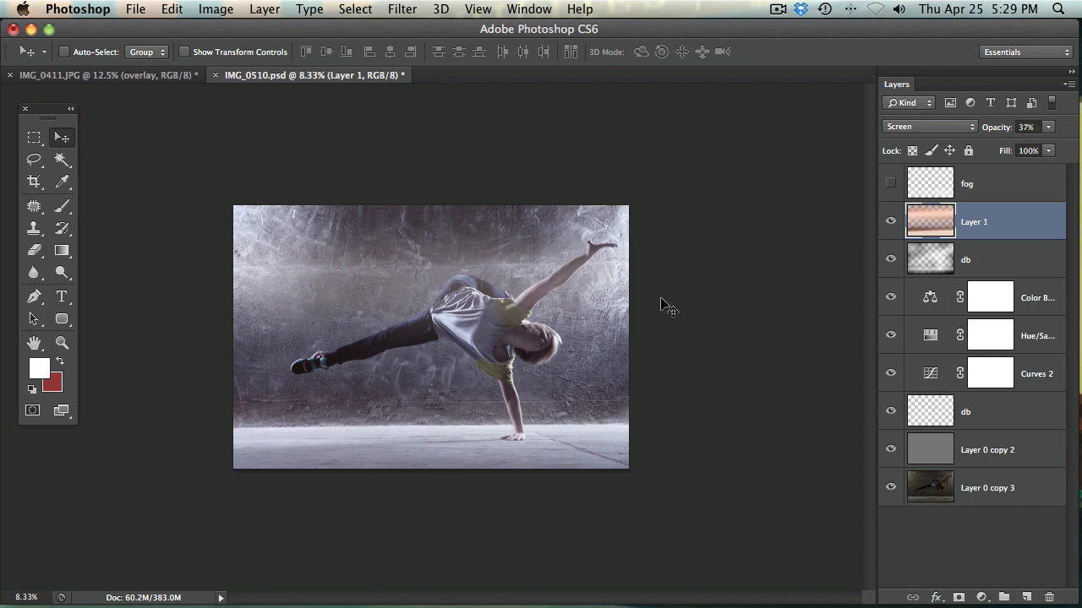
{"action": "mouse_move", "coordinate": [790, 298]}
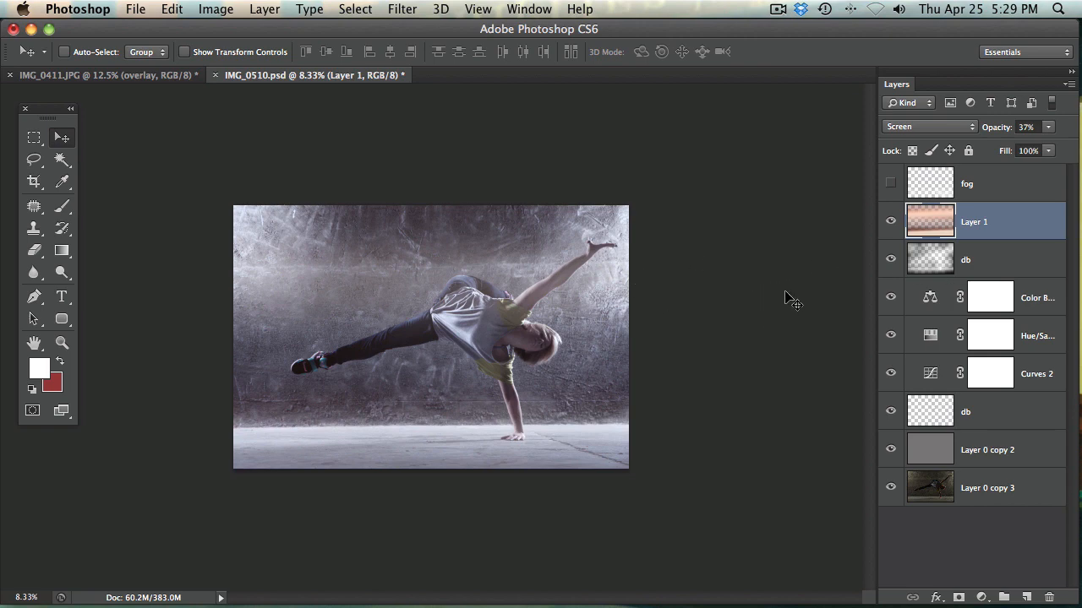
{"action": "mouse_move", "coordinate": [763, 394]}
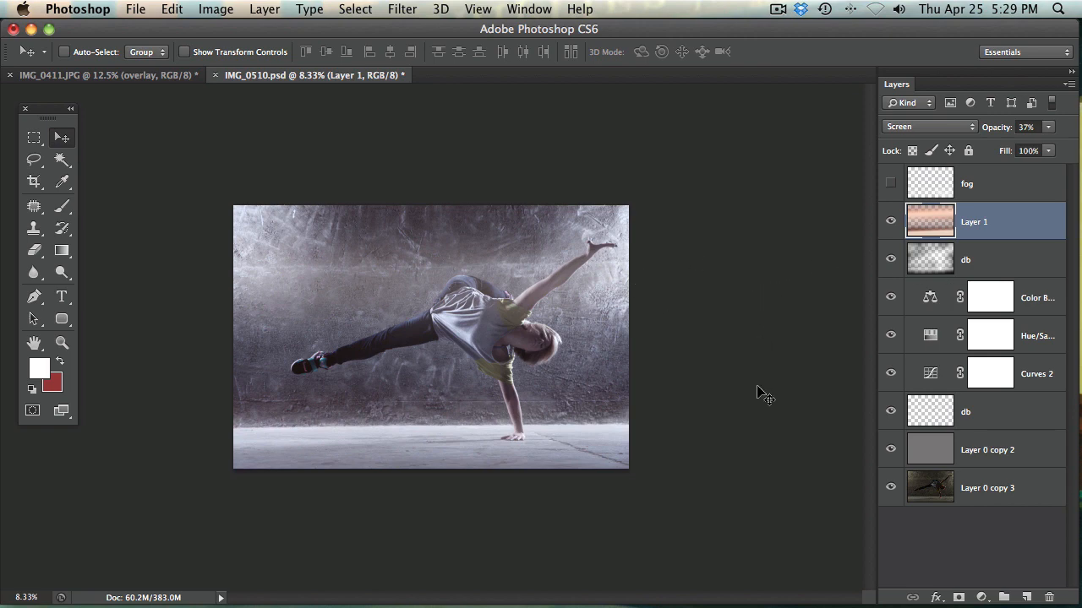
Step: Toggle Layer 1's visibility on and off to compare the photo with and without it
{"action": "left_click", "coordinate": [889, 222]}
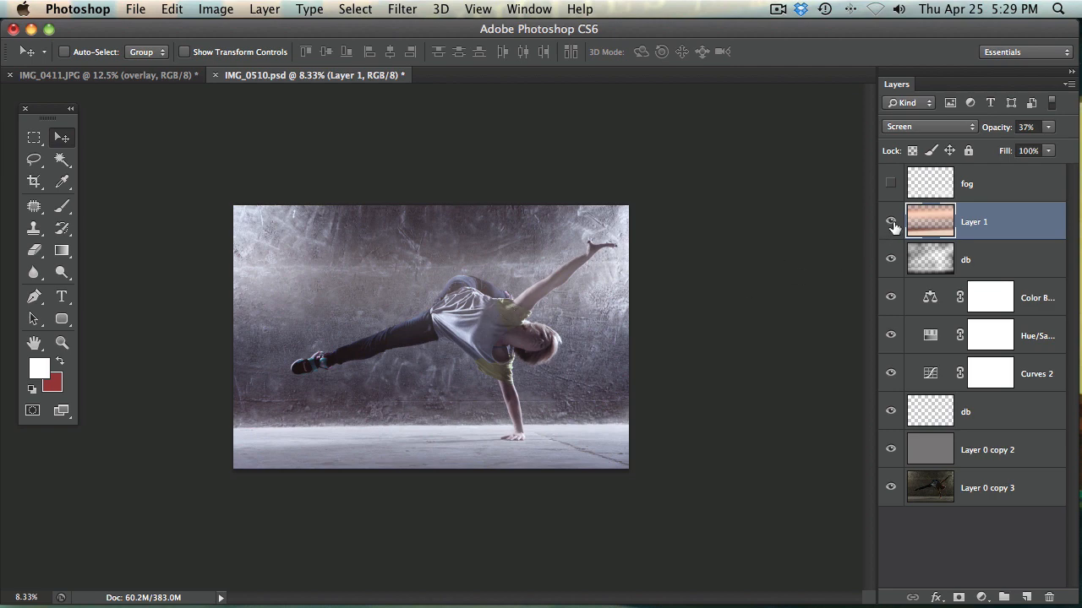
{"action": "left_click", "coordinate": [890, 221]}
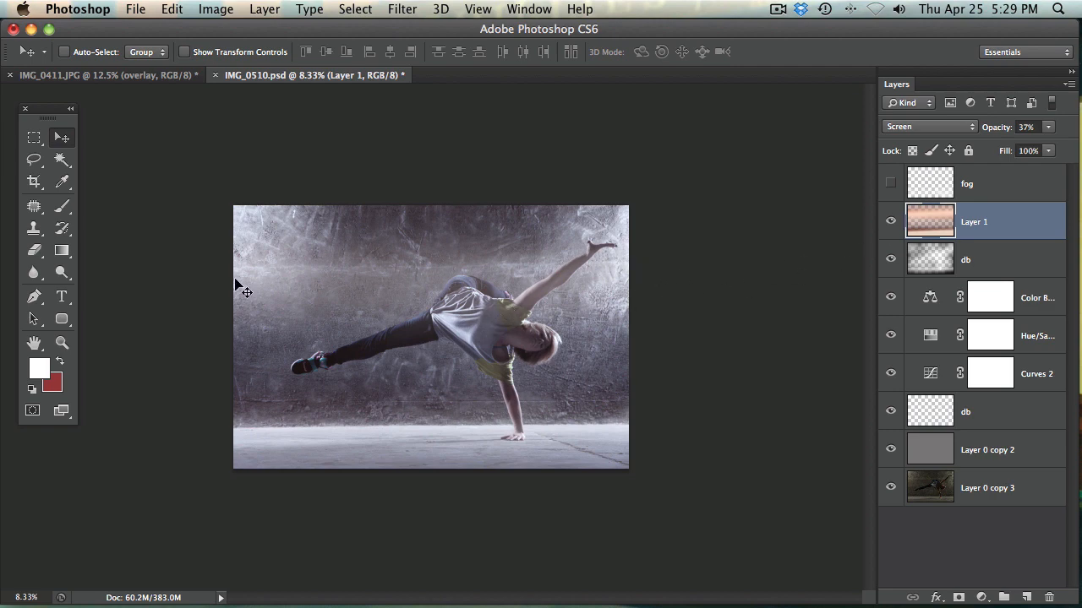
{"action": "mouse_move", "coordinate": [623, 220]}
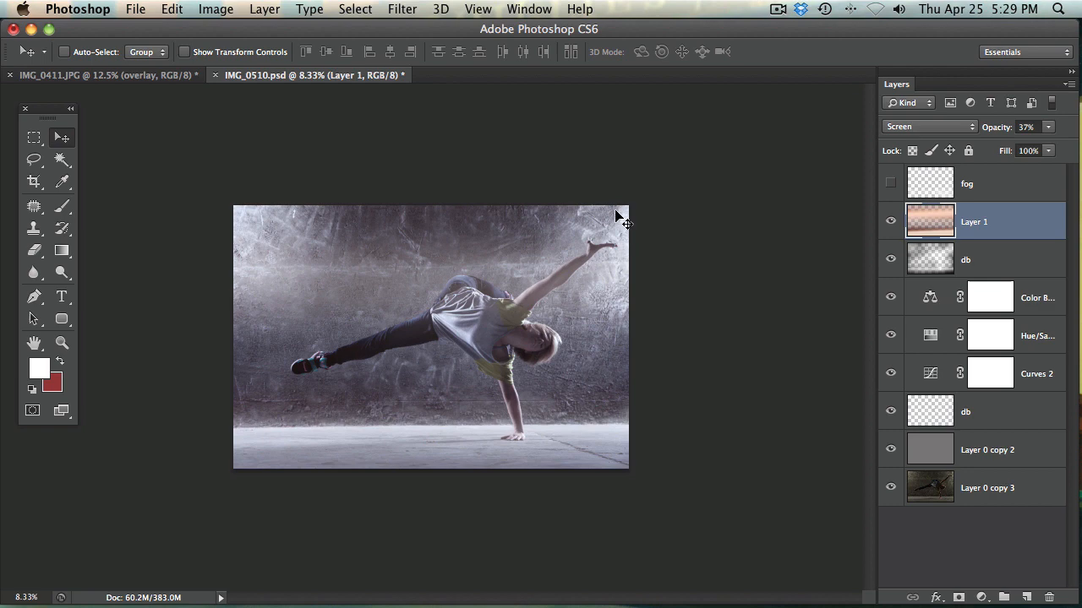
{"action": "mouse_move", "coordinate": [765, 228]}
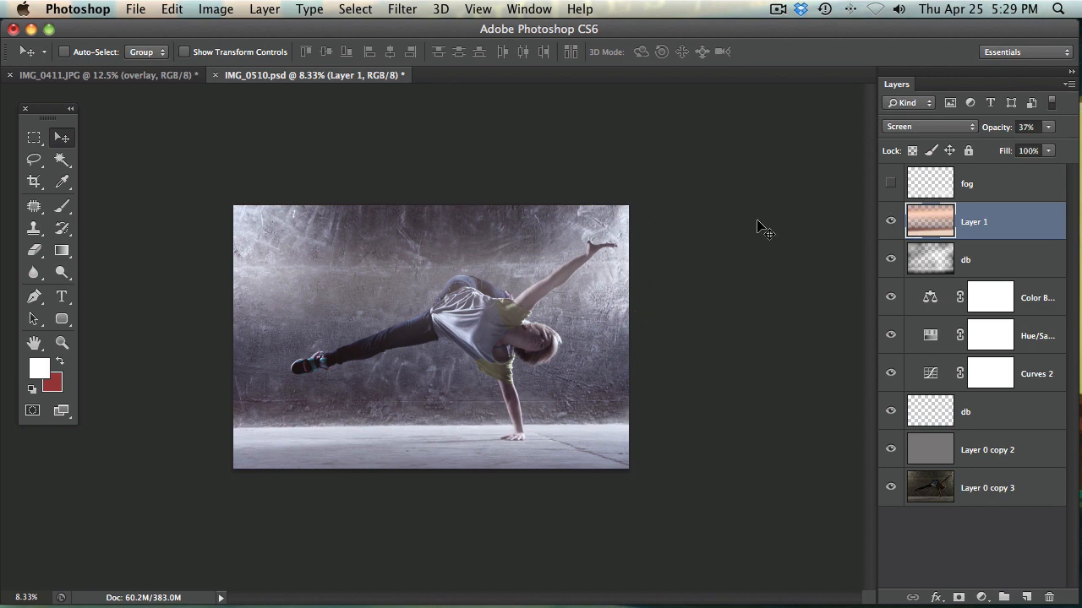
{"action": "mouse_move", "coordinate": [206, 252]}
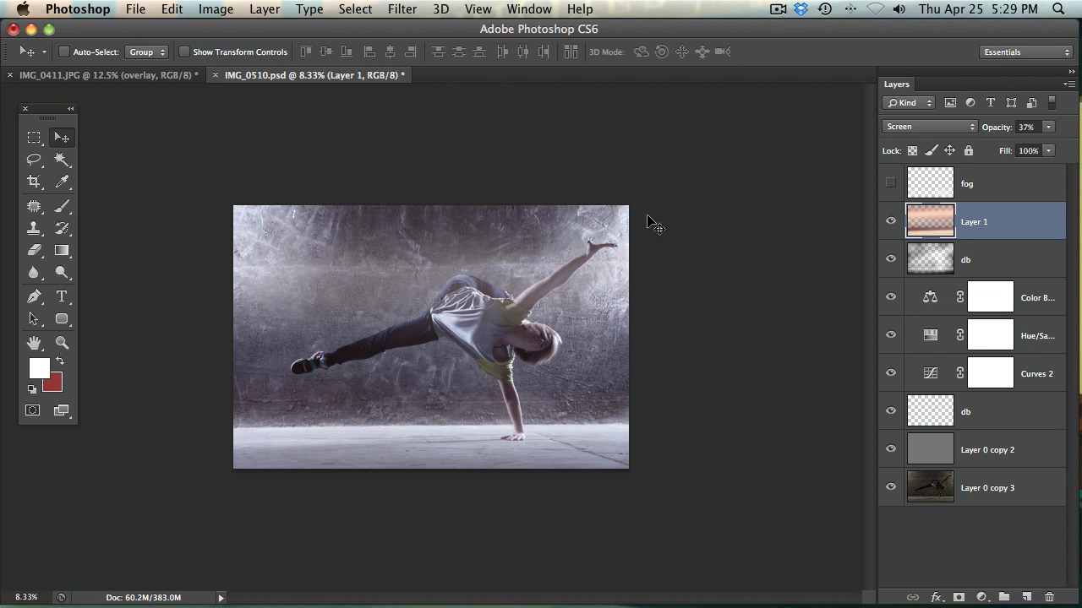
{"action": "mouse_move", "coordinate": [714, 231]}
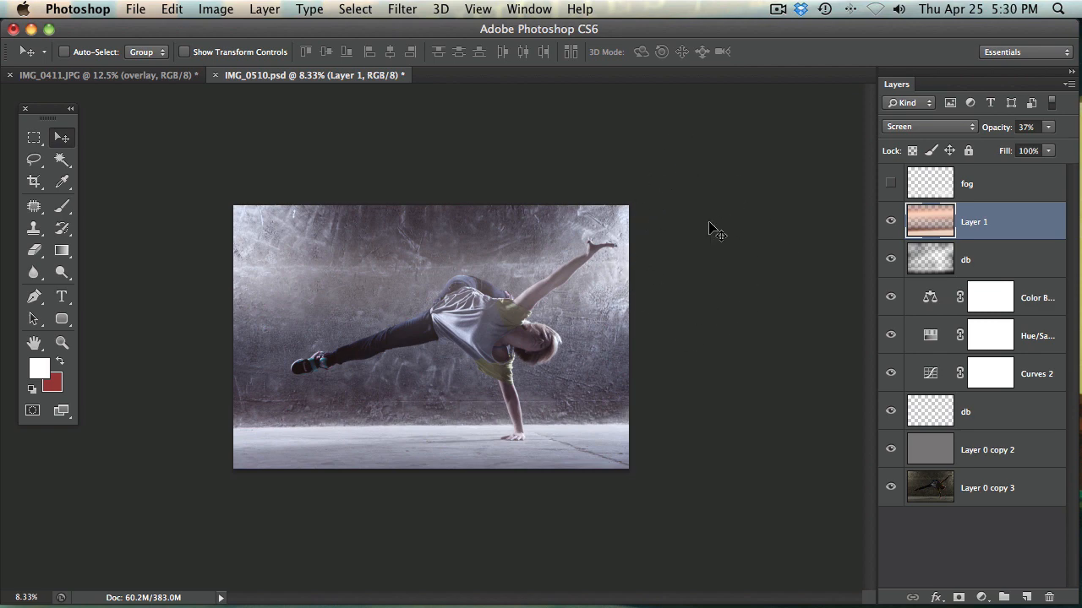
{"action": "mouse_move", "coordinate": [913, 216]}
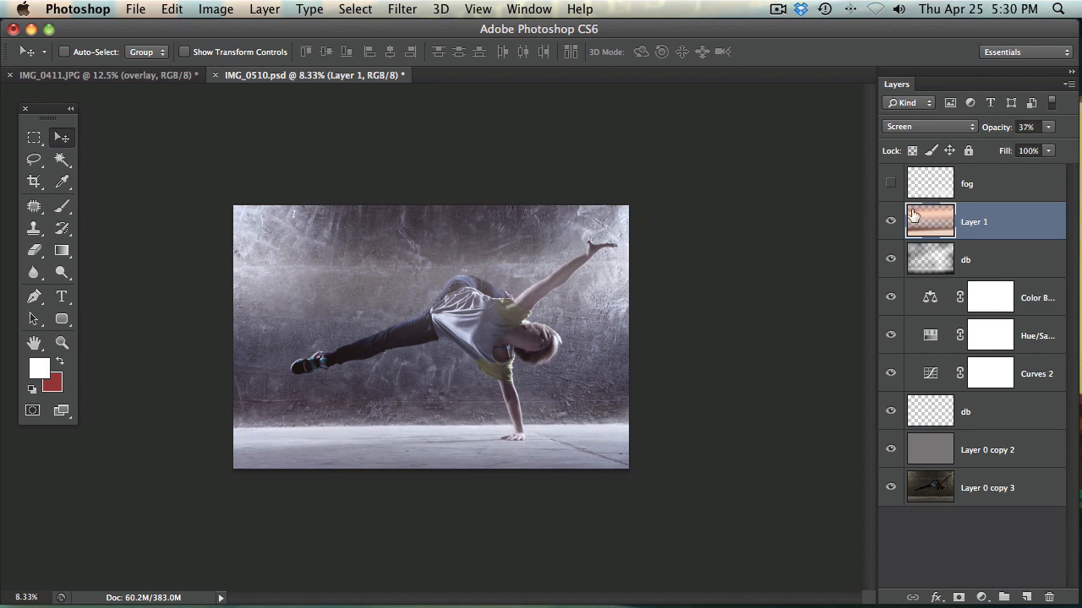
{"action": "left_click", "coordinate": [890, 221]}
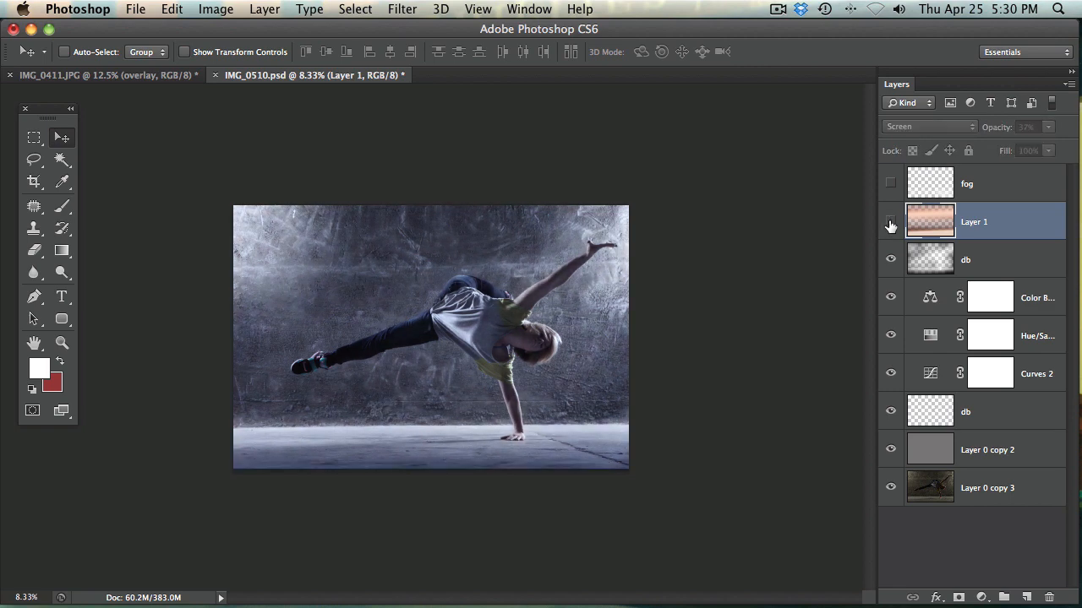
{"action": "left_click", "coordinate": [889, 222]}
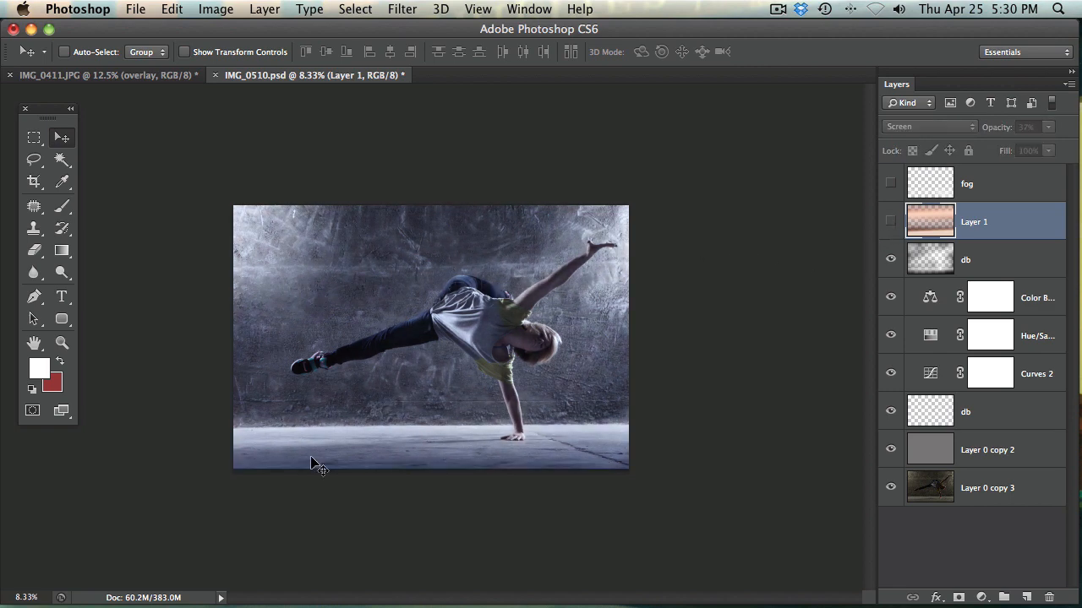
{"action": "mouse_move", "coordinate": [706, 286]}
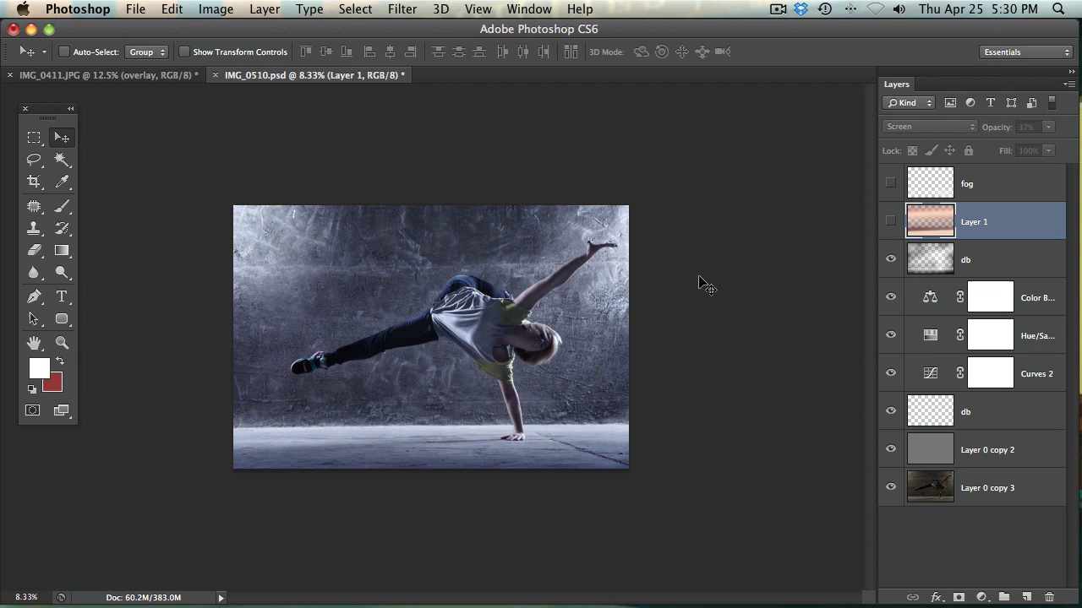
{"action": "left_click", "coordinate": [890, 222]}
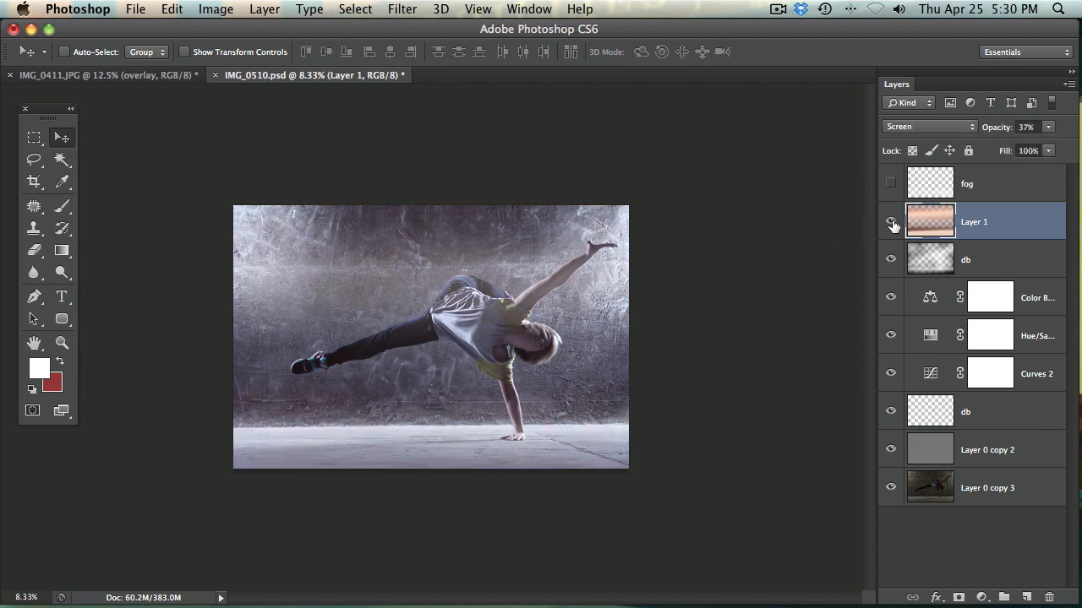
{"action": "left_click", "coordinate": [889, 221]}
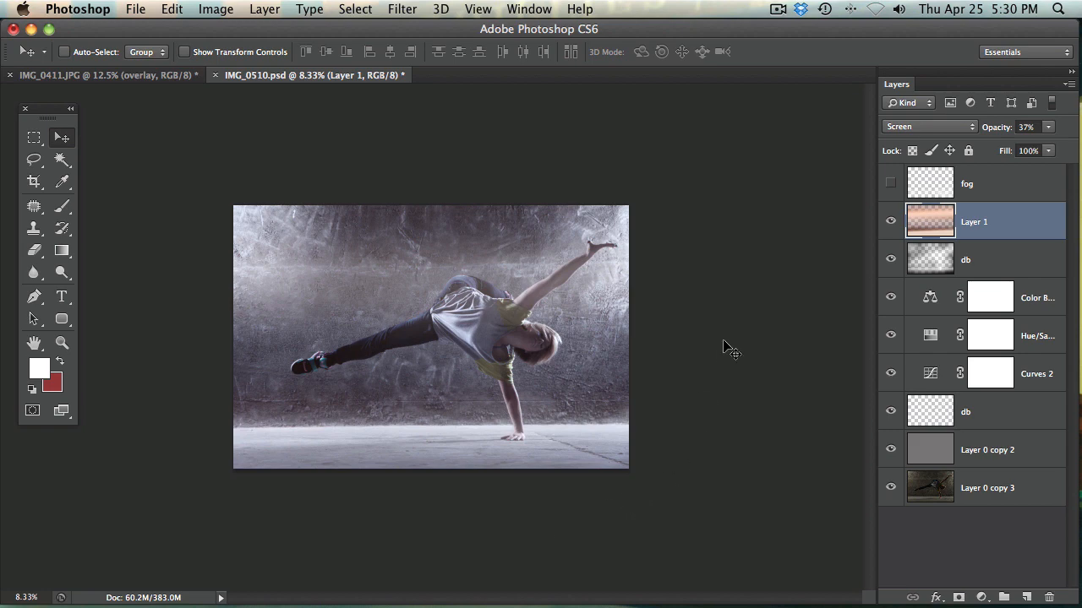
Step: Hide Layer 1 and choose the copper gradient preset
{"action": "left_click", "coordinate": [890, 222]}
{"action": "type", "text": "gradient"}
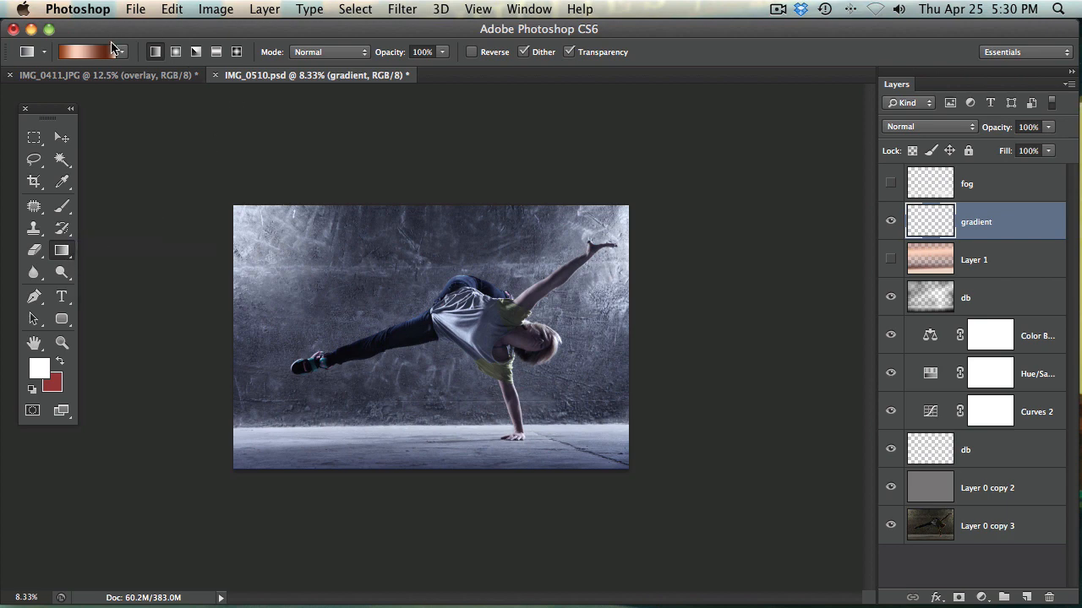
{"action": "left_click", "coordinate": [120, 52]}
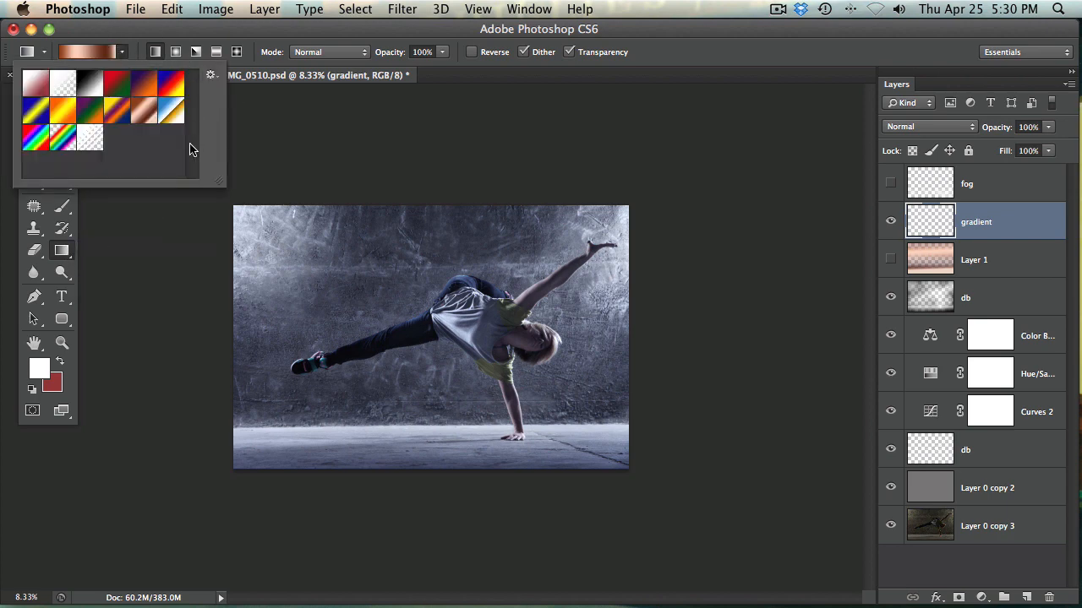
{"action": "mouse_move", "coordinate": [148, 114]}
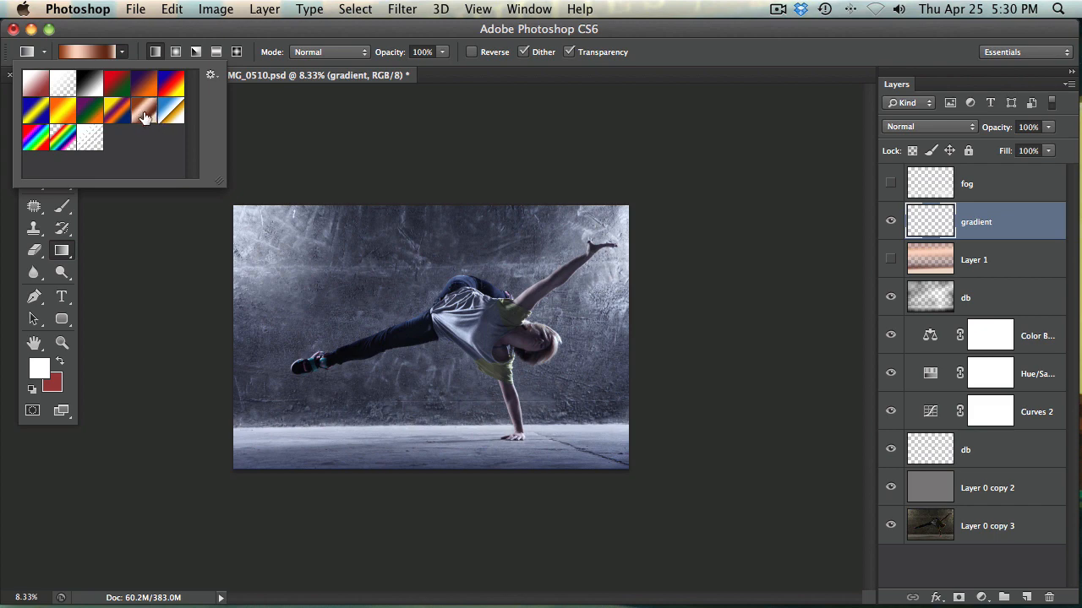
{"action": "left_click", "coordinate": [144, 110]}
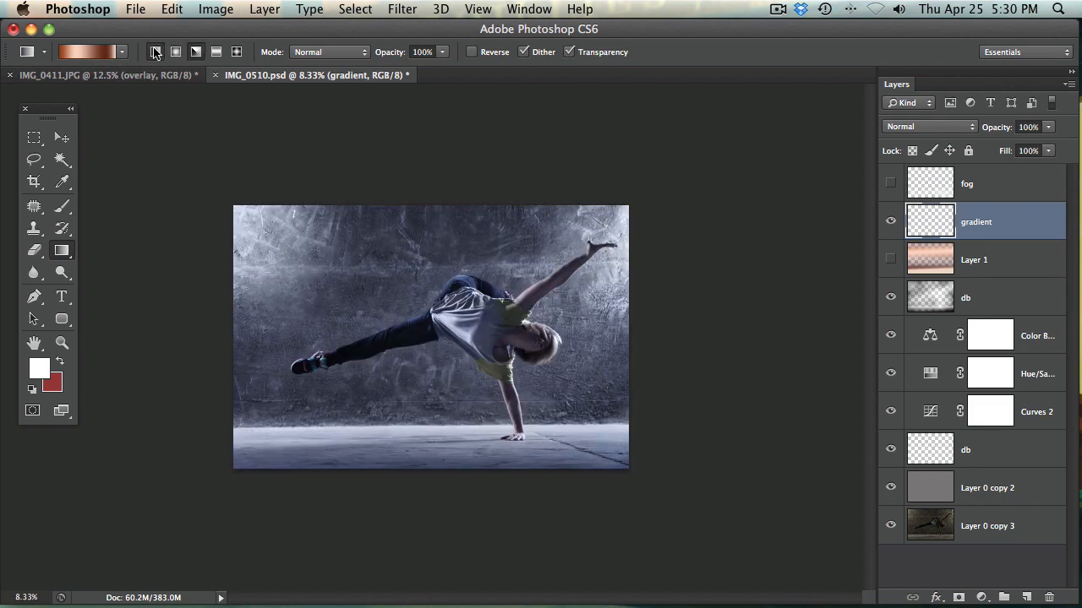
Step: Draw a horizontal copper gradient, undo it, then redraw it from top to bottom
{"action": "left_click_drag", "start_coordinate": [253, 338], "coordinate": [608, 338]}
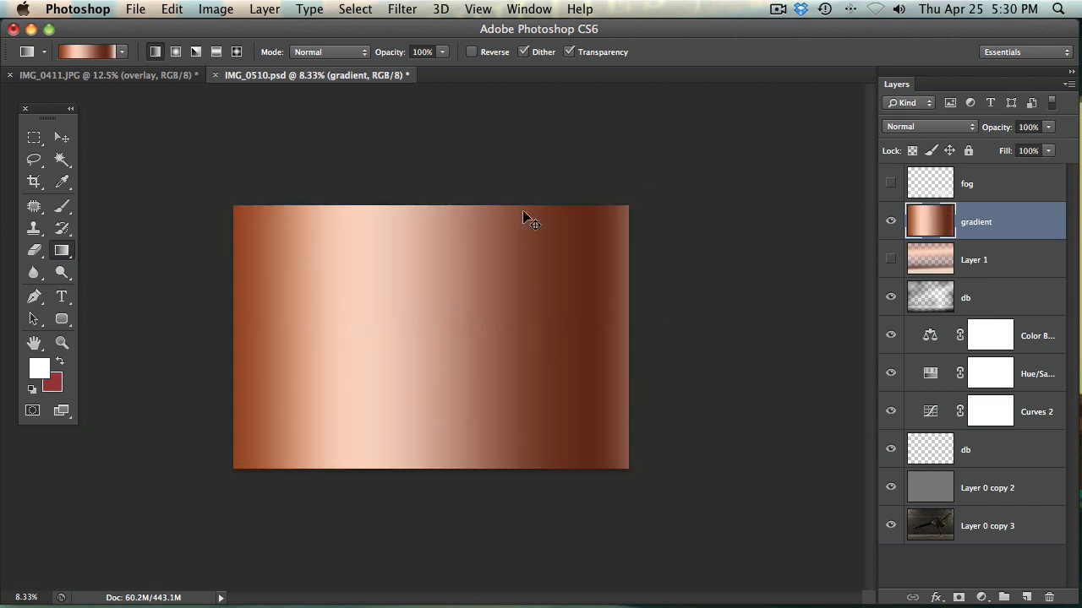
{"action": "left_click", "coordinate": [890, 220]}
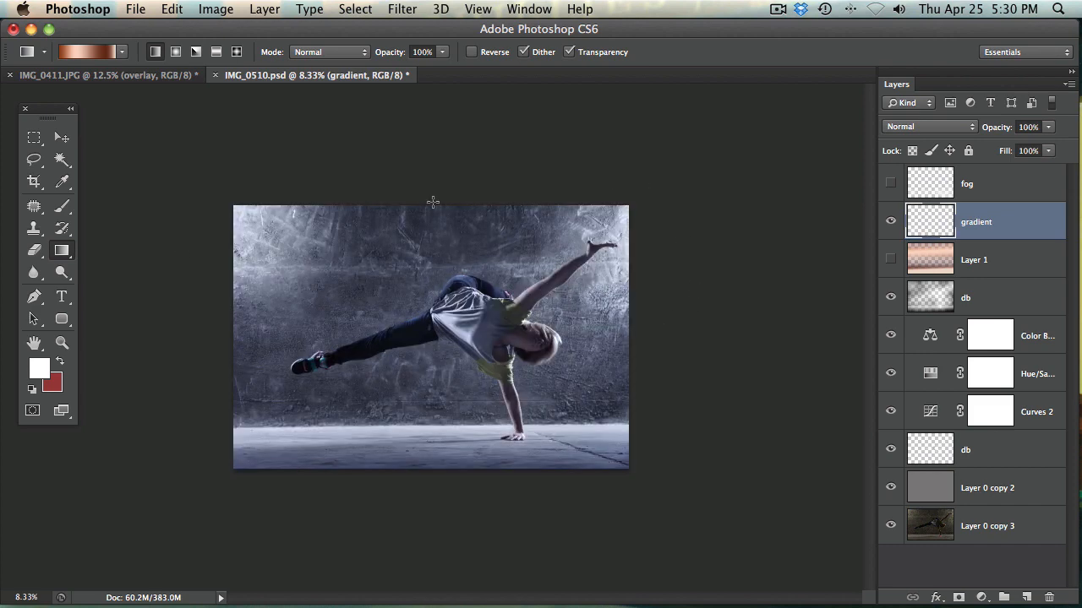
{"action": "left_click_drag", "start_coordinate": [421, 207], "coordinate": [422, 449]}
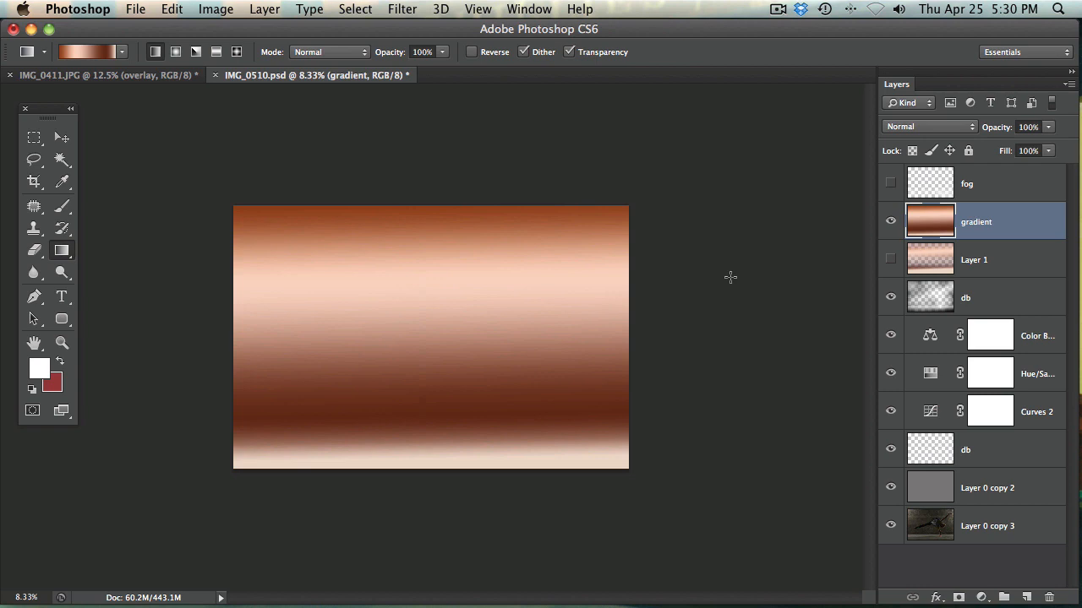
{"action": "mouse_move", "coordinate": [976, 121]}
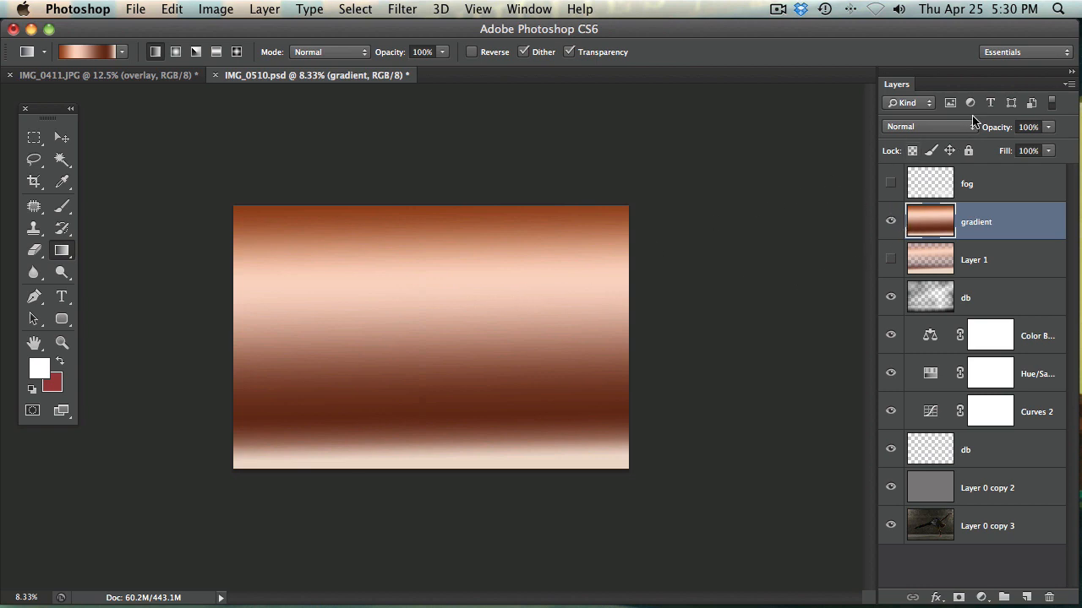
Step: Switch the copper gradient layer's blend mode to Screen
{"action": "left_click", "coordinate": [919, 126]}
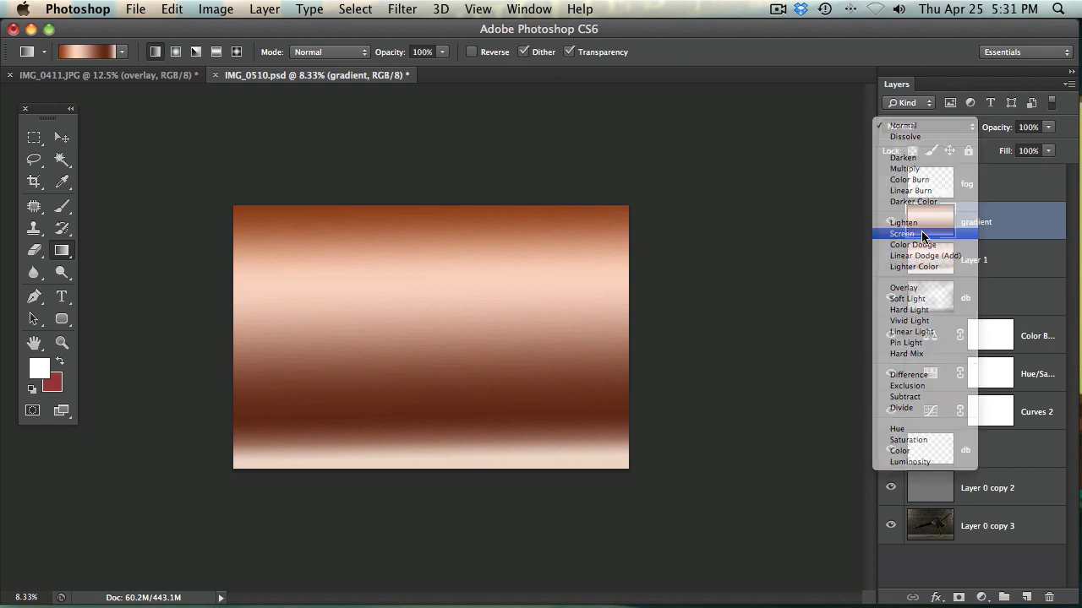
{"action": "left_click", "coordinate": [901, 233]}
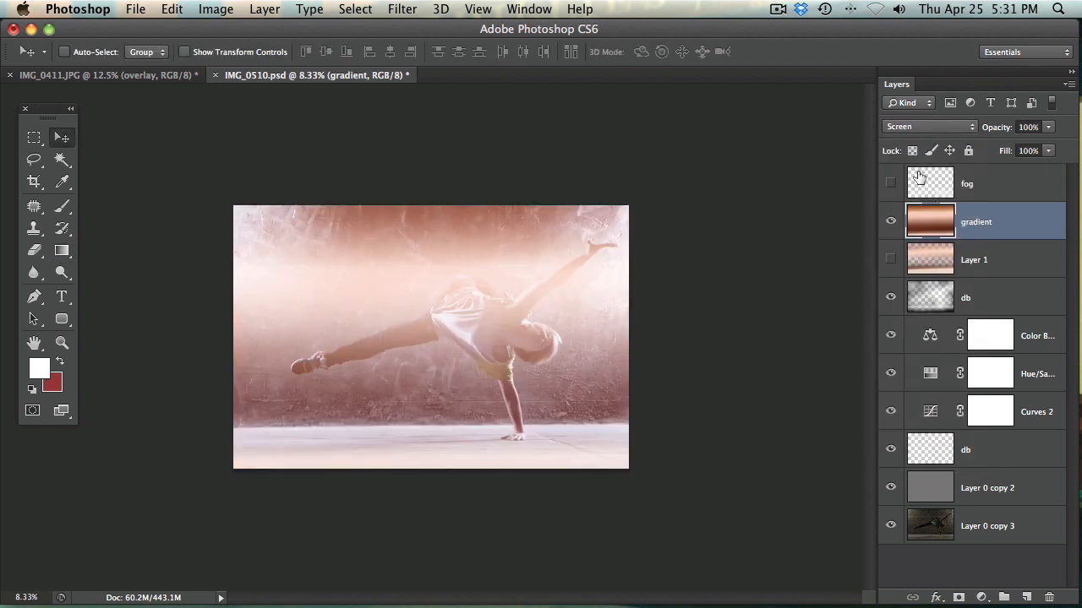
{"action": "left_click", "coordinate": [928, 125]}
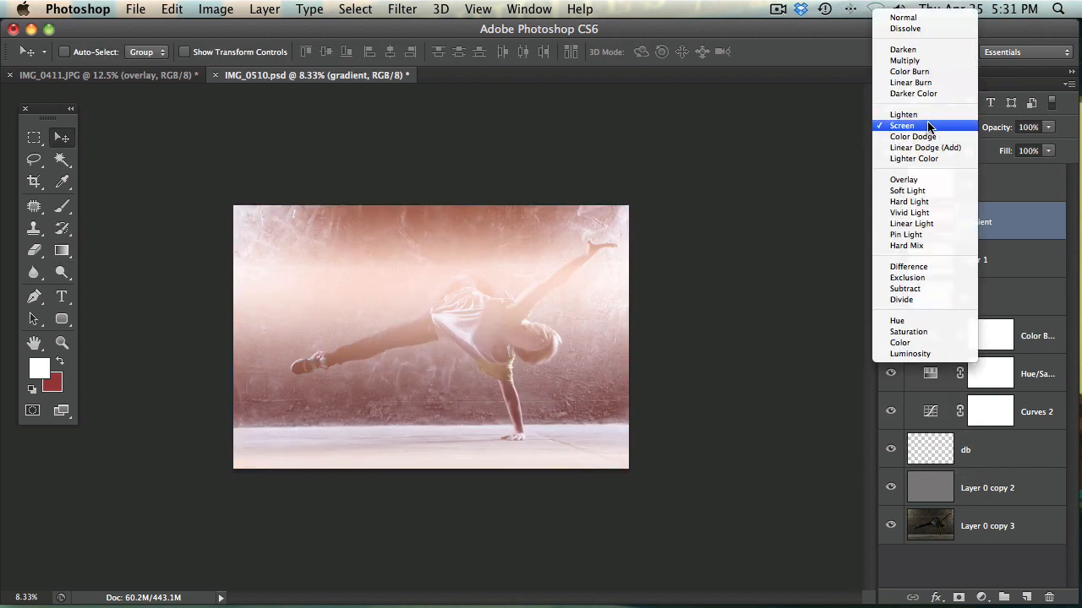
{"action": "left_click", "coordinate": [902, 126]}
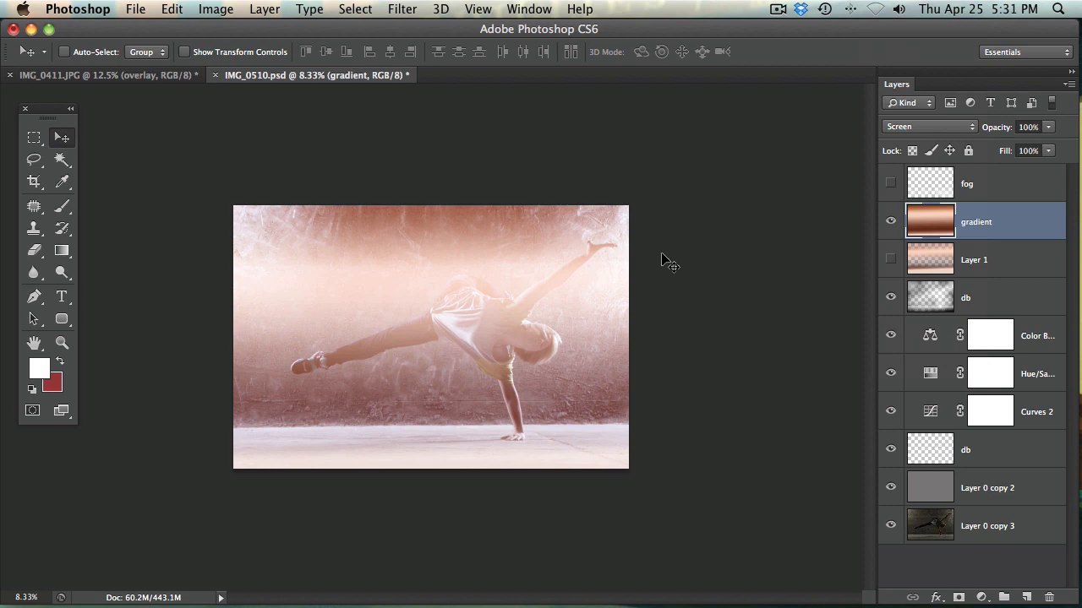
{"action": "mouse_move", "coordinate": [917, 171]}
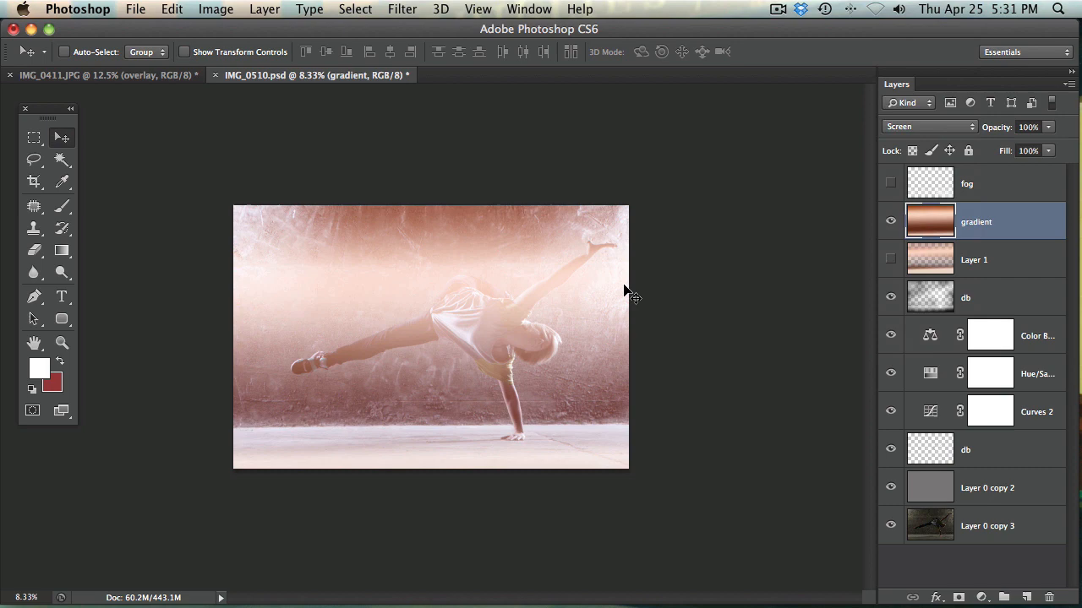
{"action": "mouse_move", "coordinate": [500, 301]}
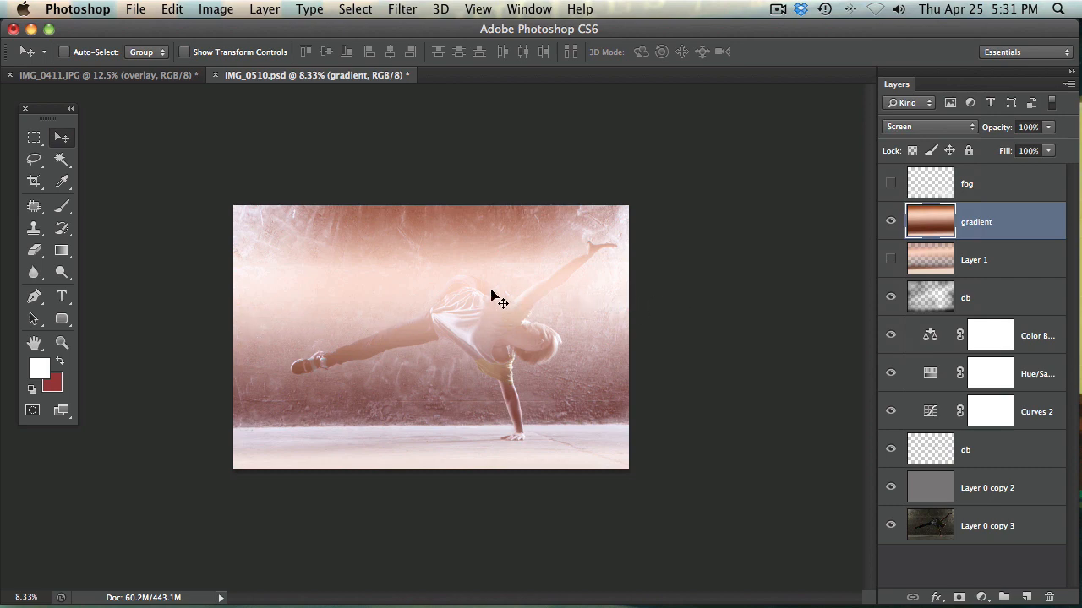
{"action": "left_click", "coordinate": [927, 126]}
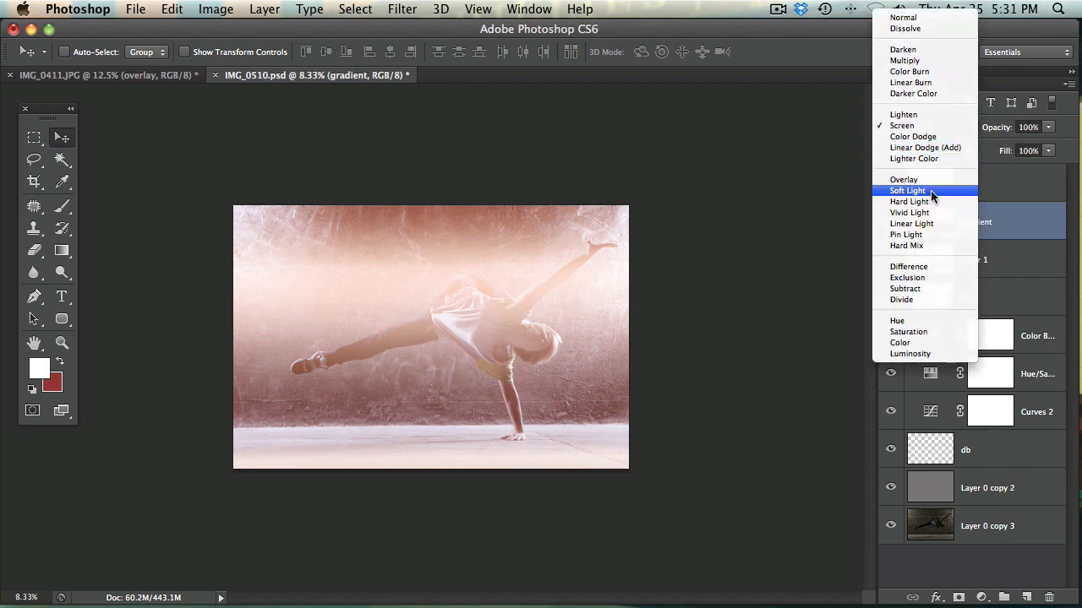
{"action": "left_click", "coordinate": [911, 201]}
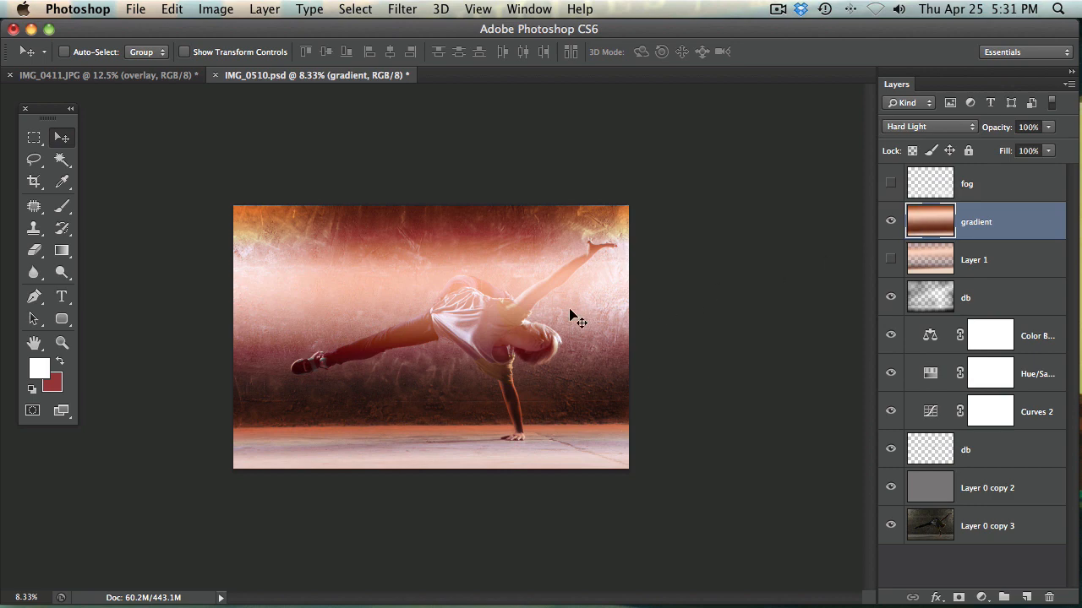
{"action": "mouse_move", "coordinate": [703, 277]}
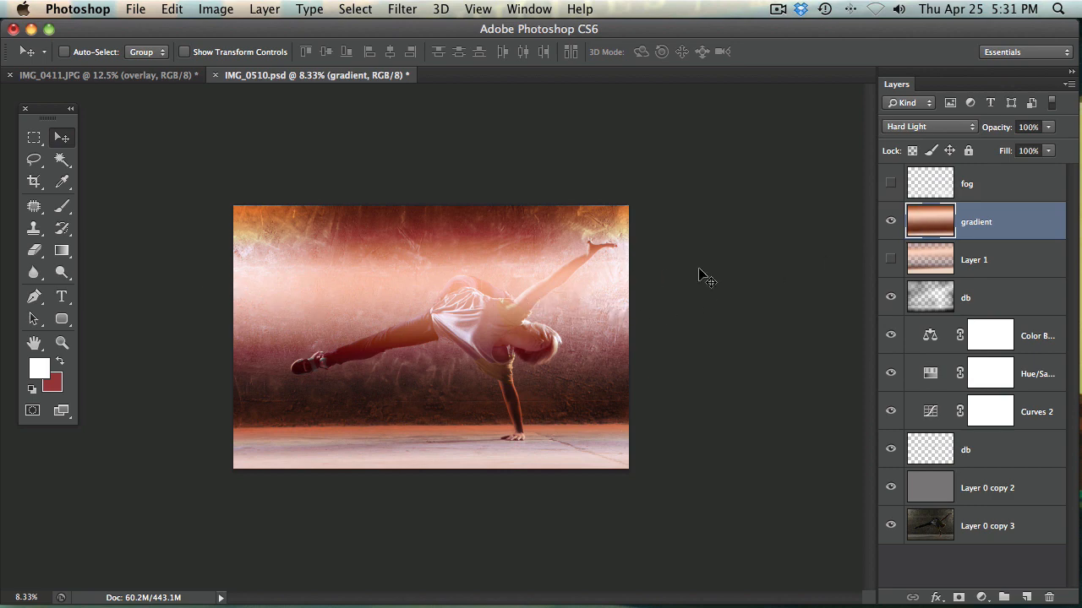
{"action": "mouse_move", "coordinate": [691, 287]}
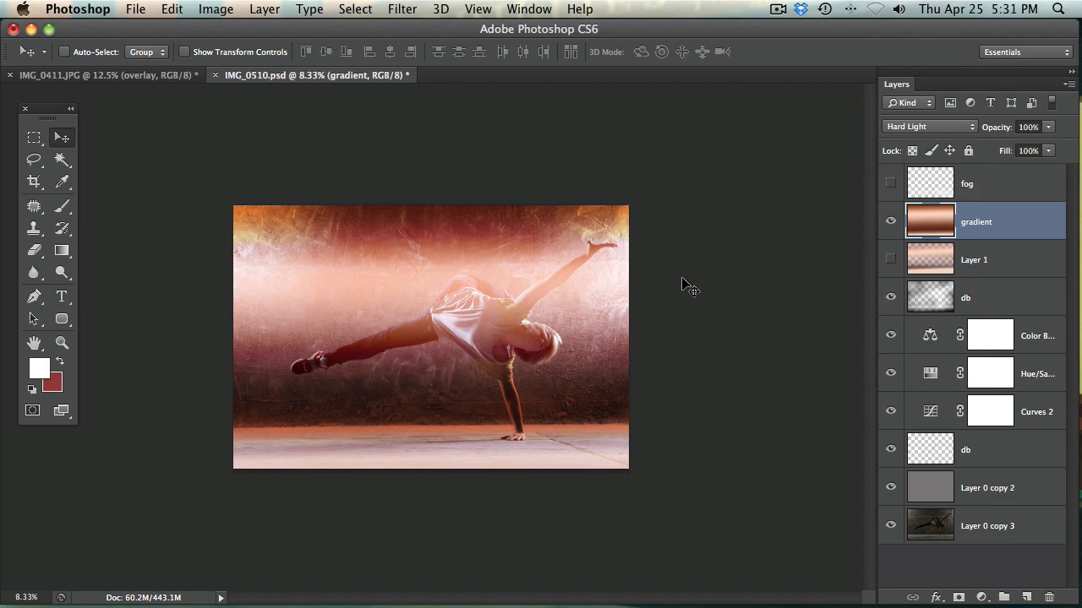
{"action": "mouse_move", "coordinate": [420, 414]}
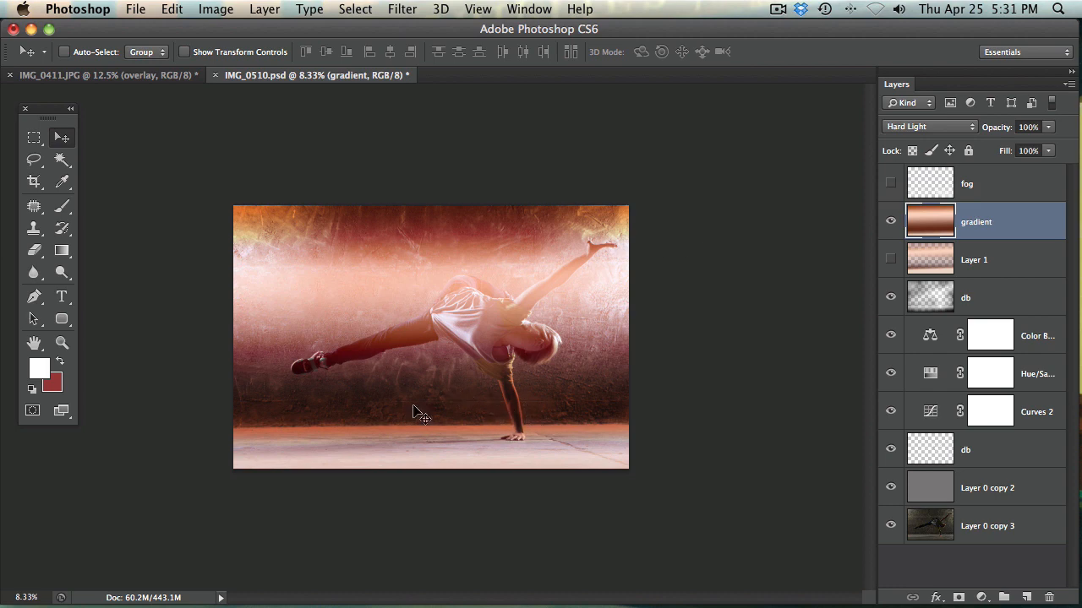
{"action": "mouse_move", "coordinate": [936, 131]}
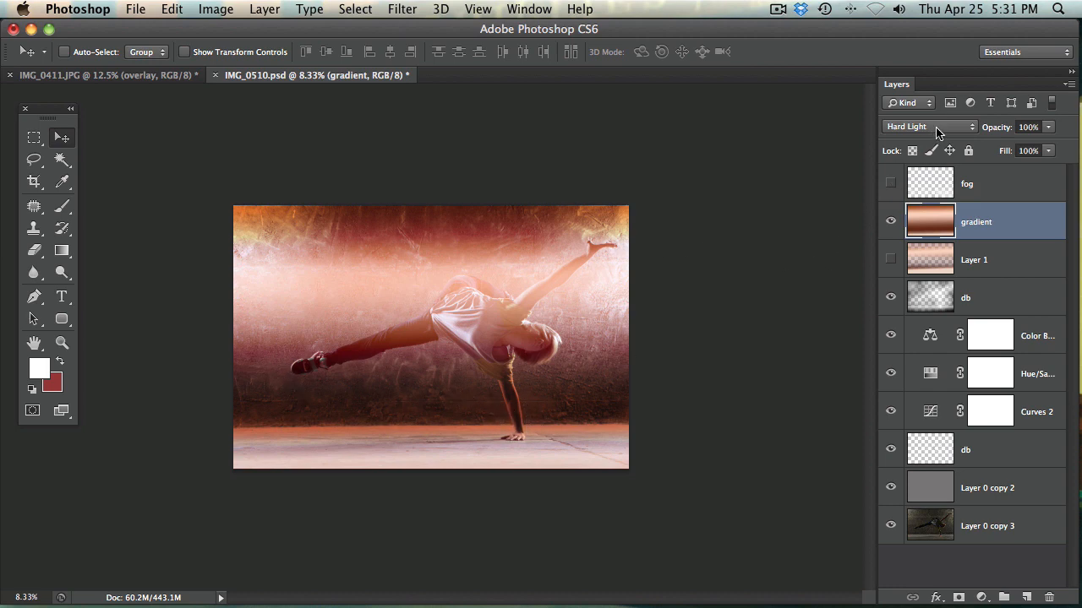
{"action": "left_click", "coordinate": [929, 125]}
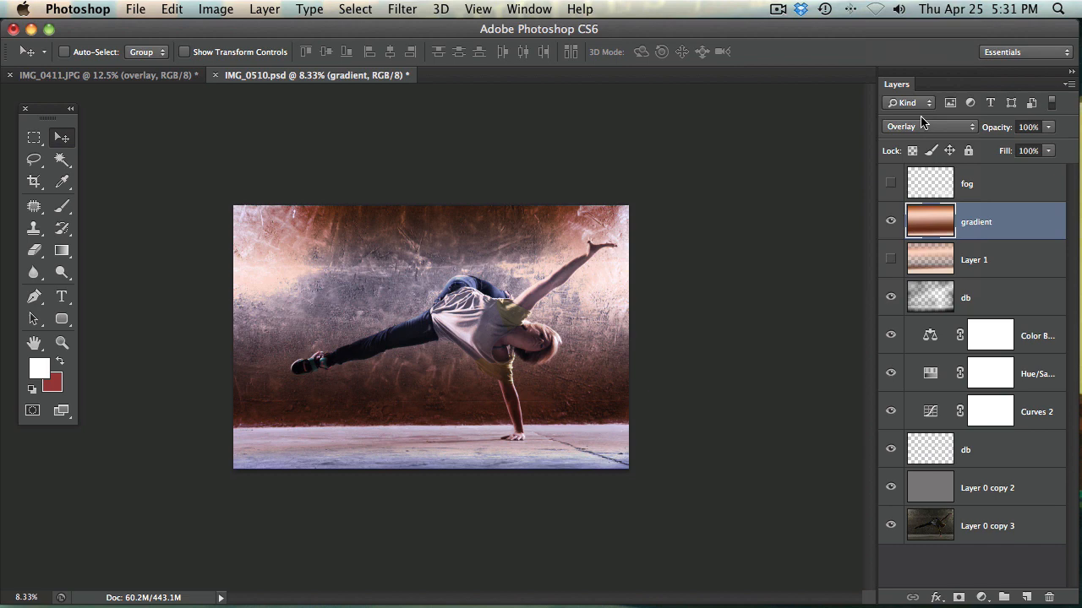
{"action": "left_click", "coordinate": [928, 126]}
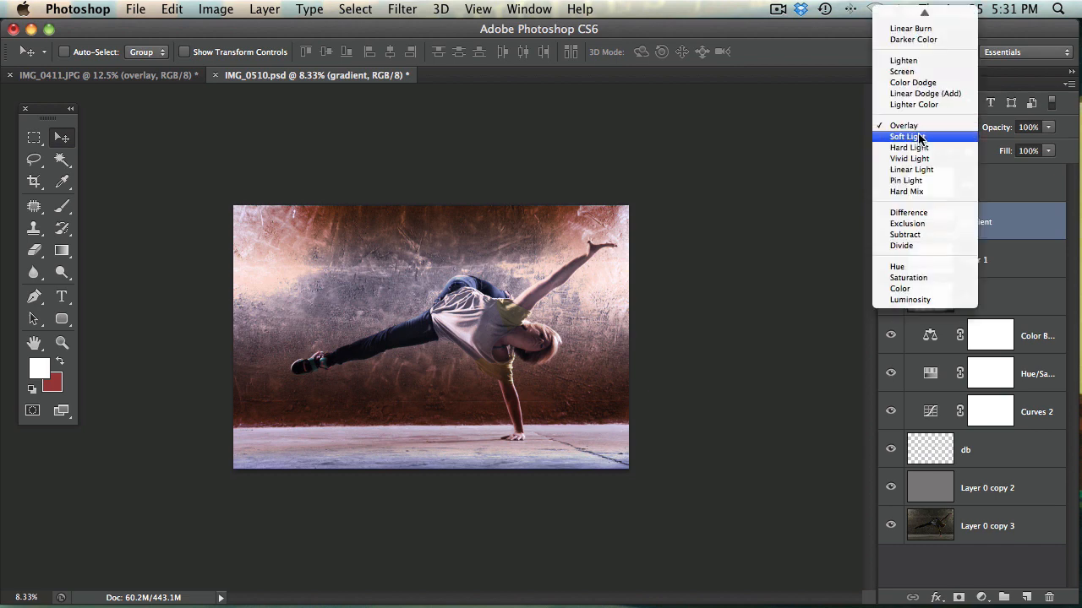
{"action": "mouse_move", "coordinate": [911, 158]}
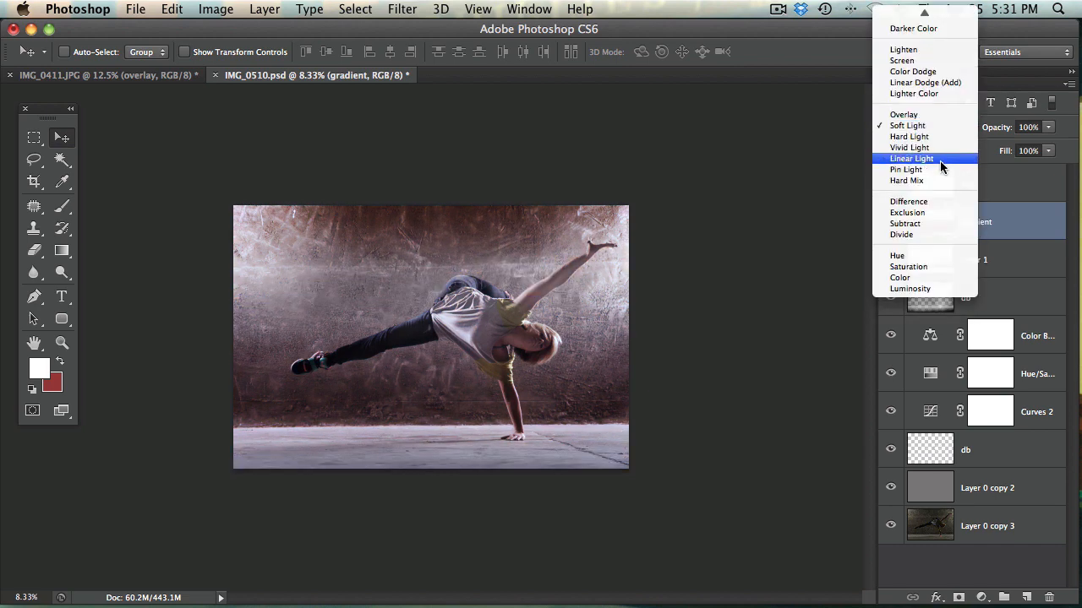
{"action": "left_click", "coordinate": [905, 125]}
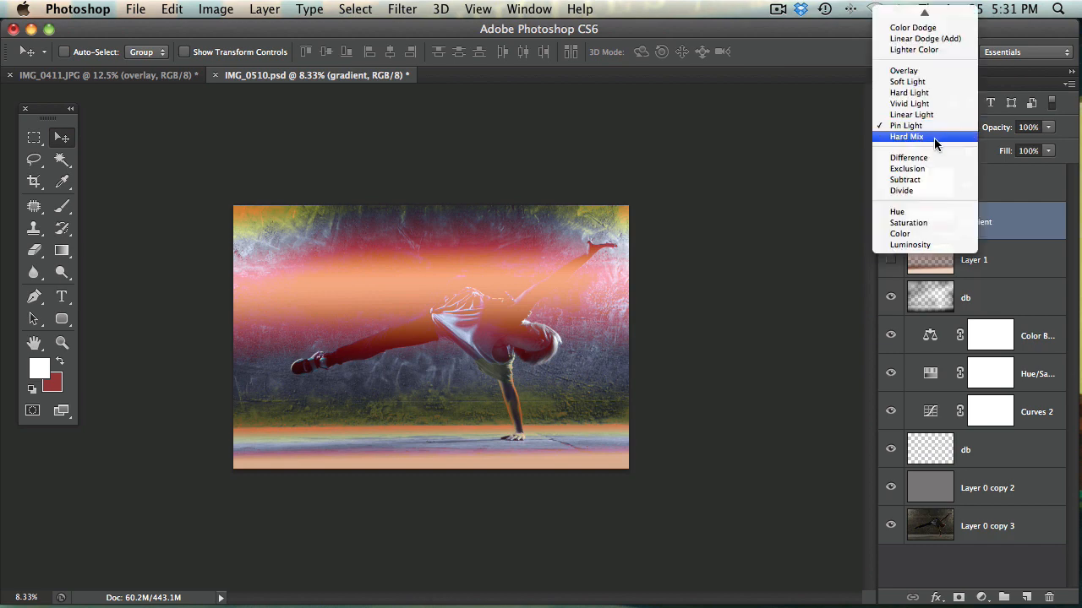
{"action": "left_click", "coordinate": [906, 136]}
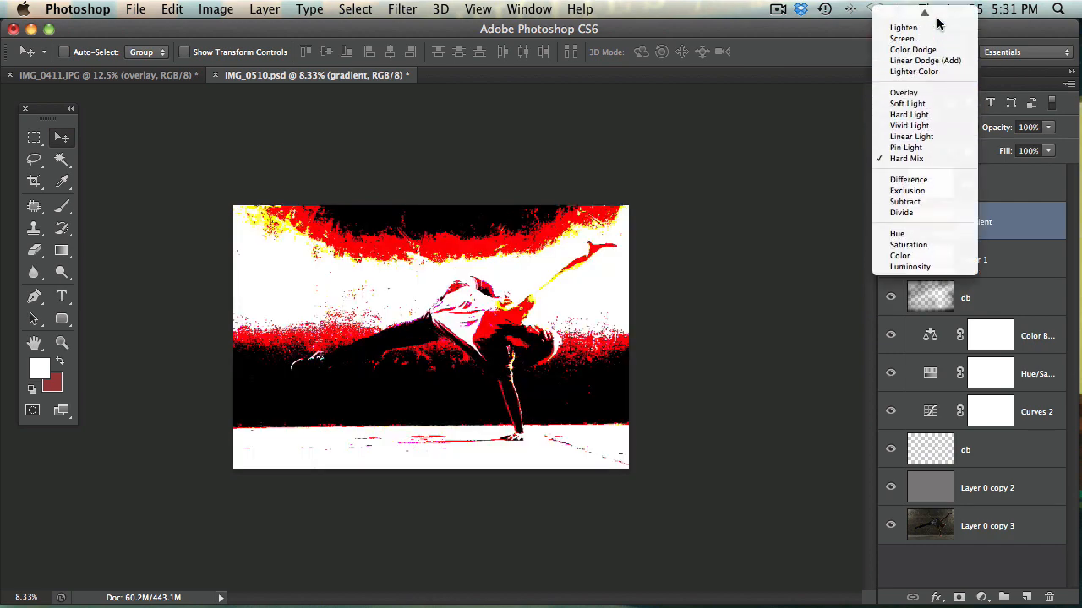
{"action": "left_click", "coordinate": [901, 39]}
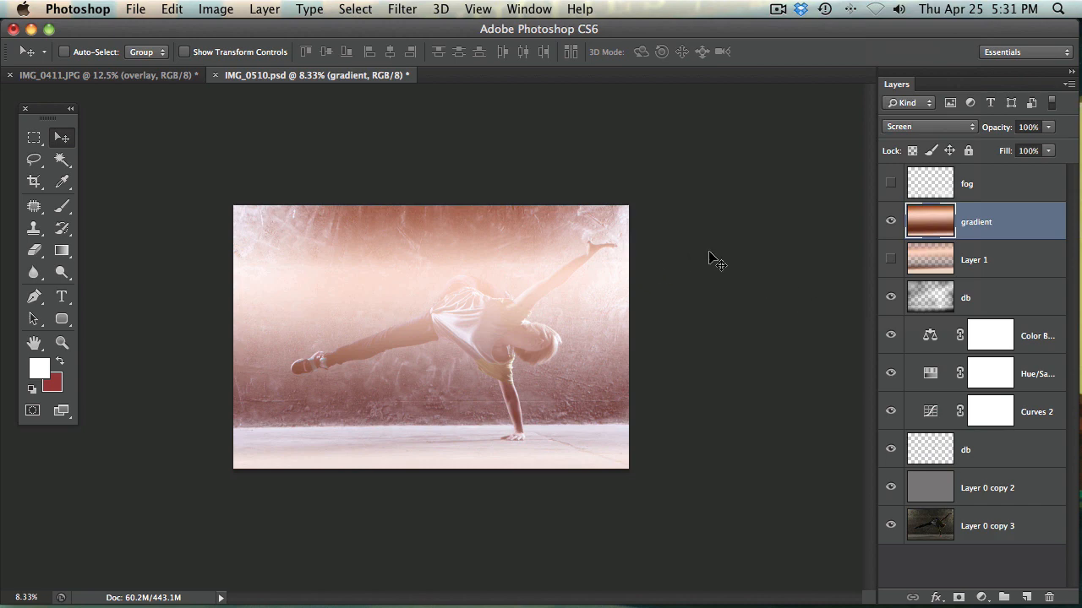
{"action": "mouse_move", "coordinate": [381, 297]}
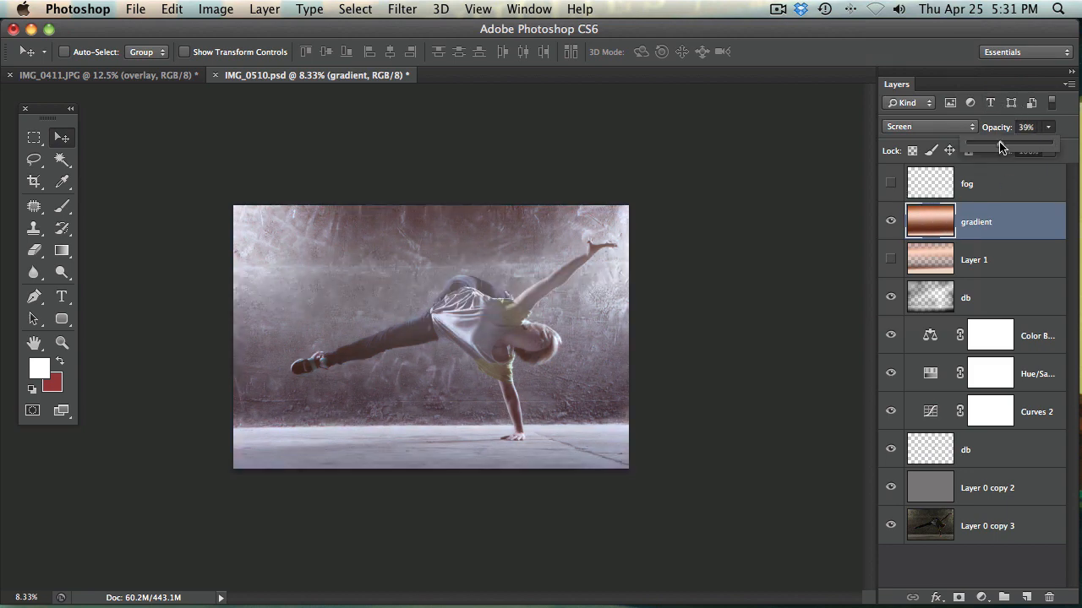
Step: Lower the copper gradient layer's opacity to 38%
{"action": "left_click_drag", "start_coordinate": [1001, 144], "coordinate": [998, 144]}
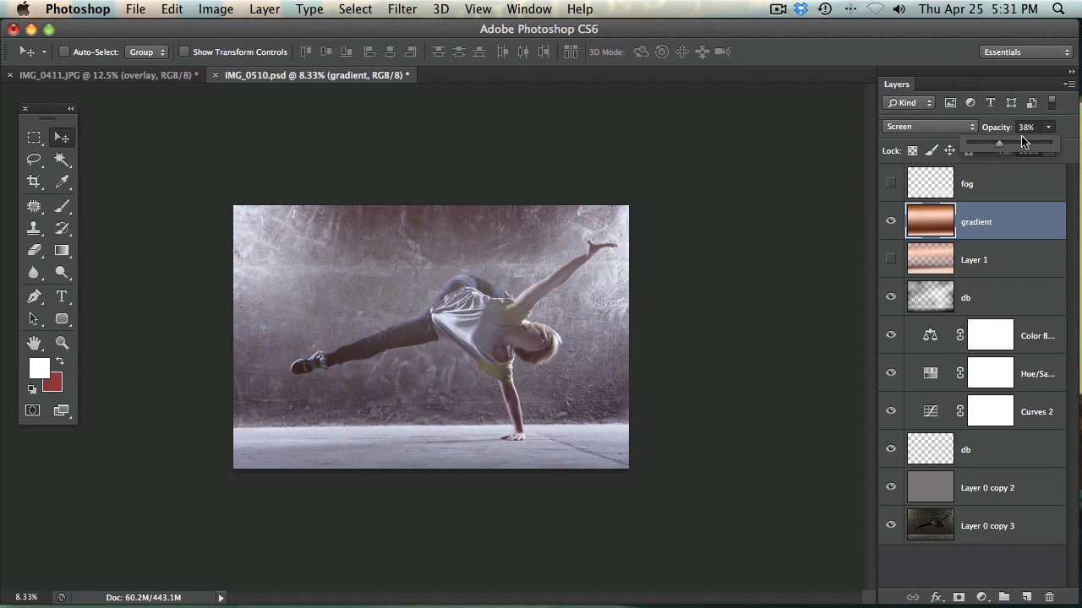
{"action": "mouse_move", "coordinate": [566, 321]}
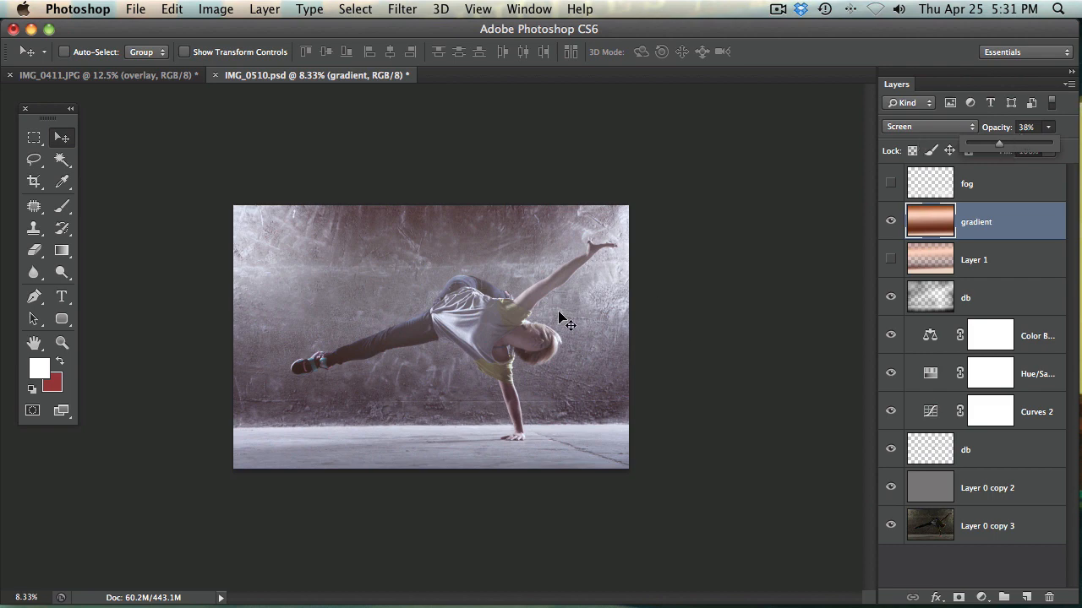
{"action": "mouse_move", "coordinate": [406, 230]}
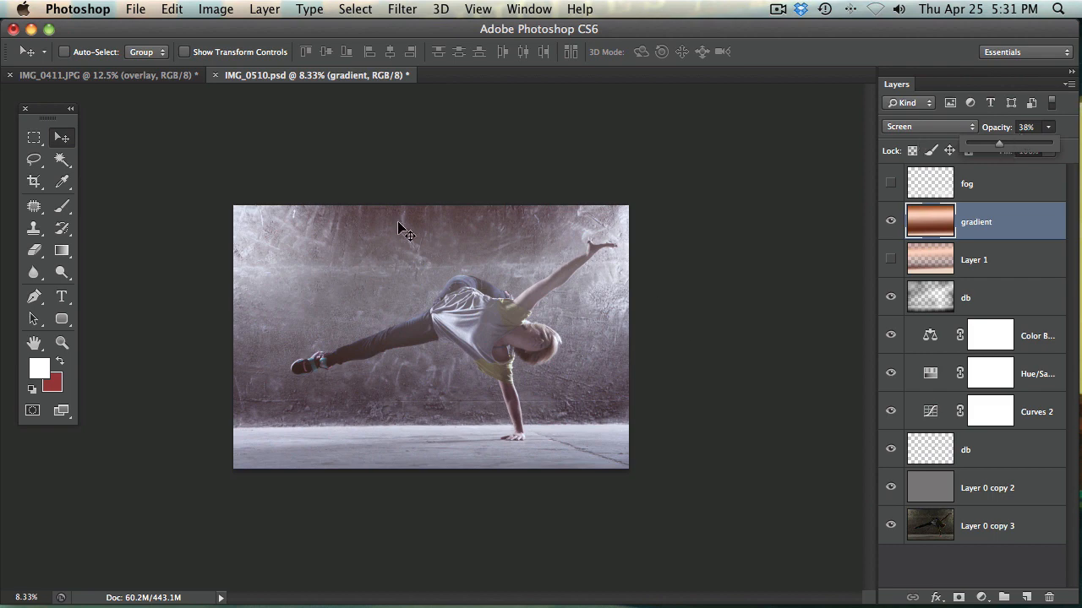
{"action": "mouse_move", "coordinate": [496, 285]}
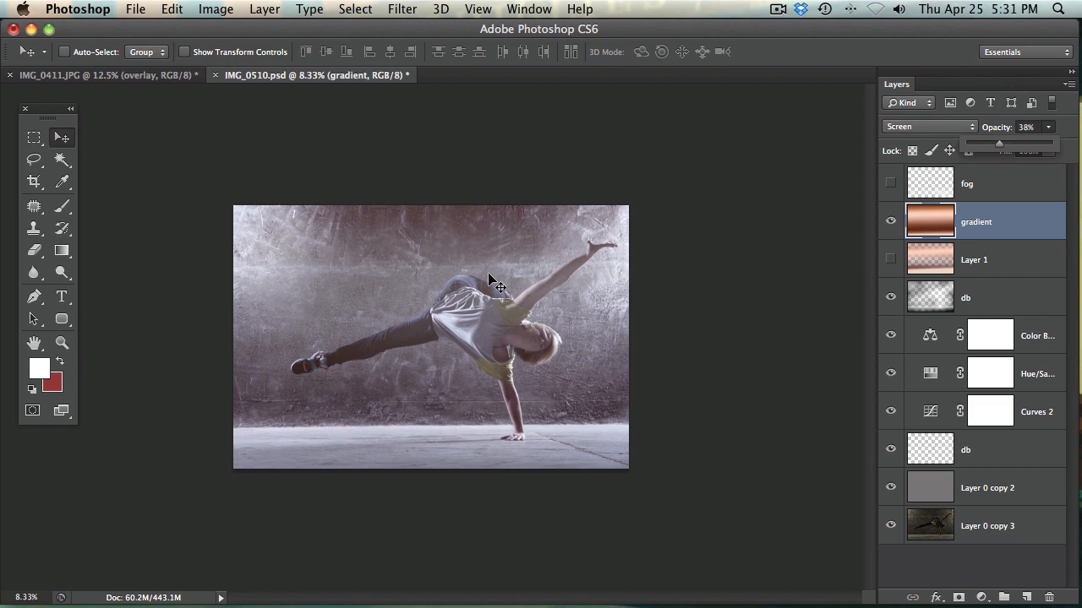
{"action": "mouse_move", "coordinate": [573, 462]}
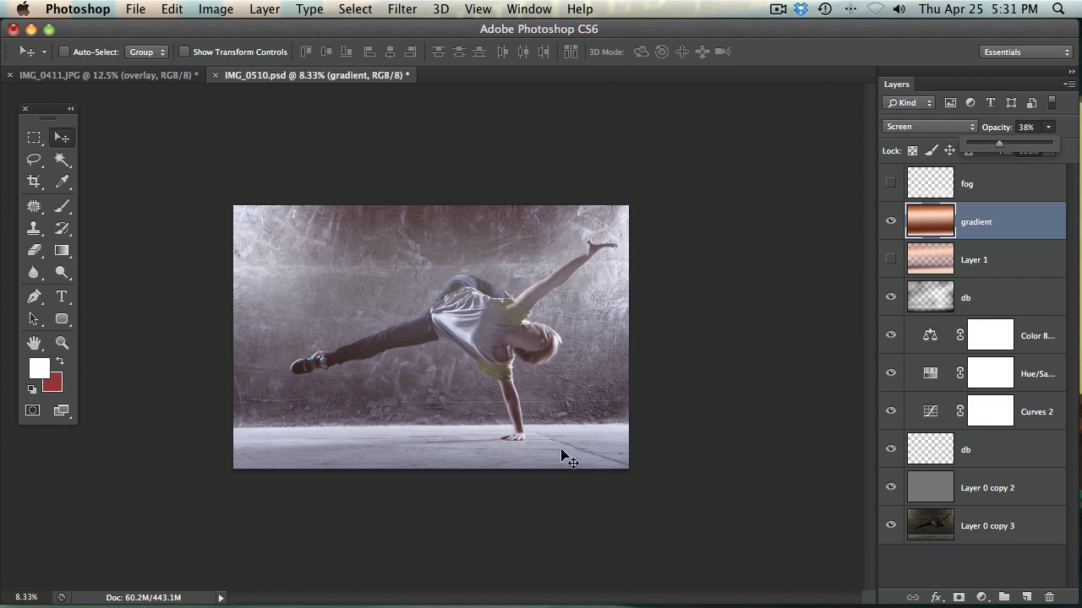
{"action": "mouse_move", "coordinate": [651, 328]}
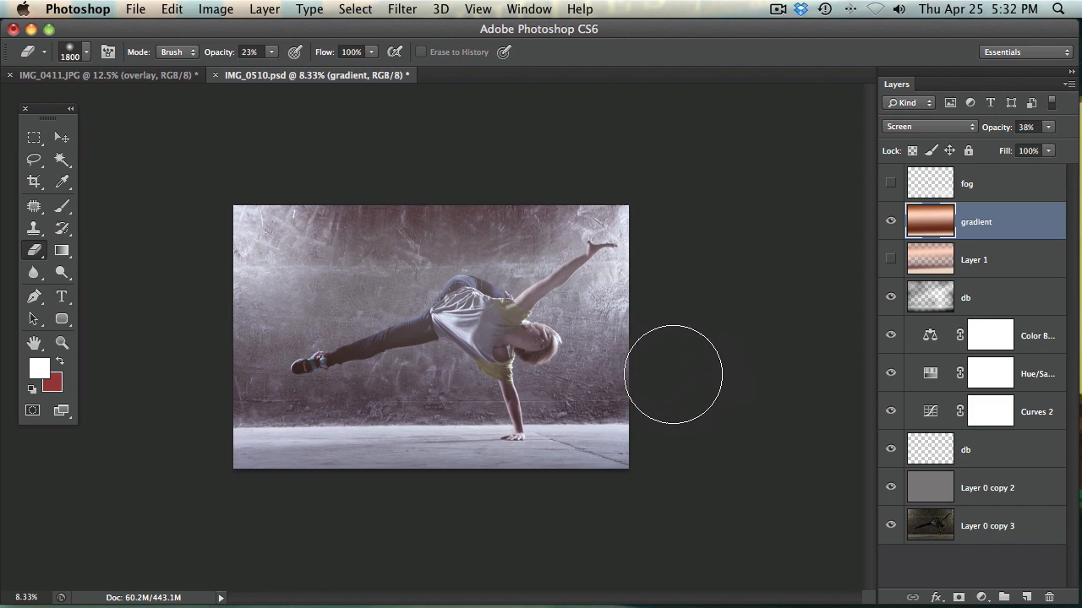
{"action": "mouse_move", "coordinate": [260, 375]}
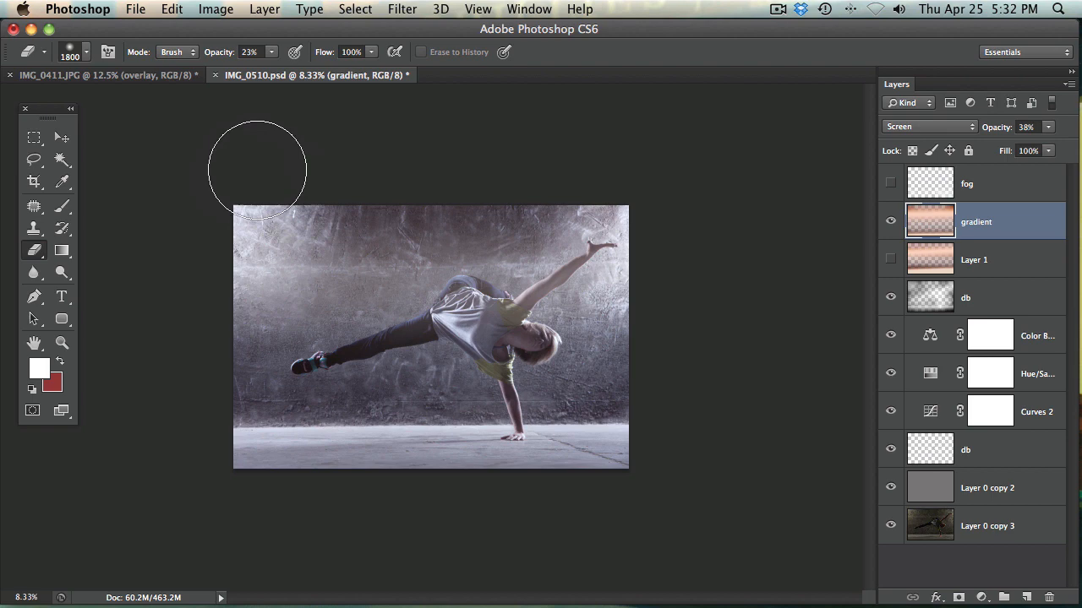
{"action": "mouse_move", "coordinate": [285, 387]}
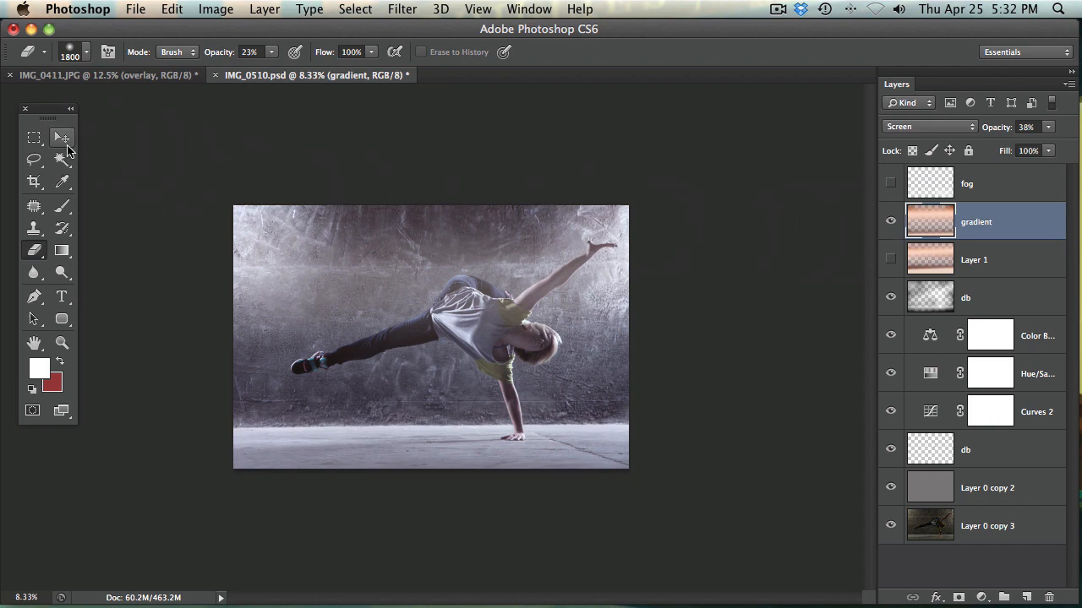
Step: Switch to the Move tool and bring up the IMG_0411 wedding photo
{"action": "left_click", "coordinate": [62, 137]}
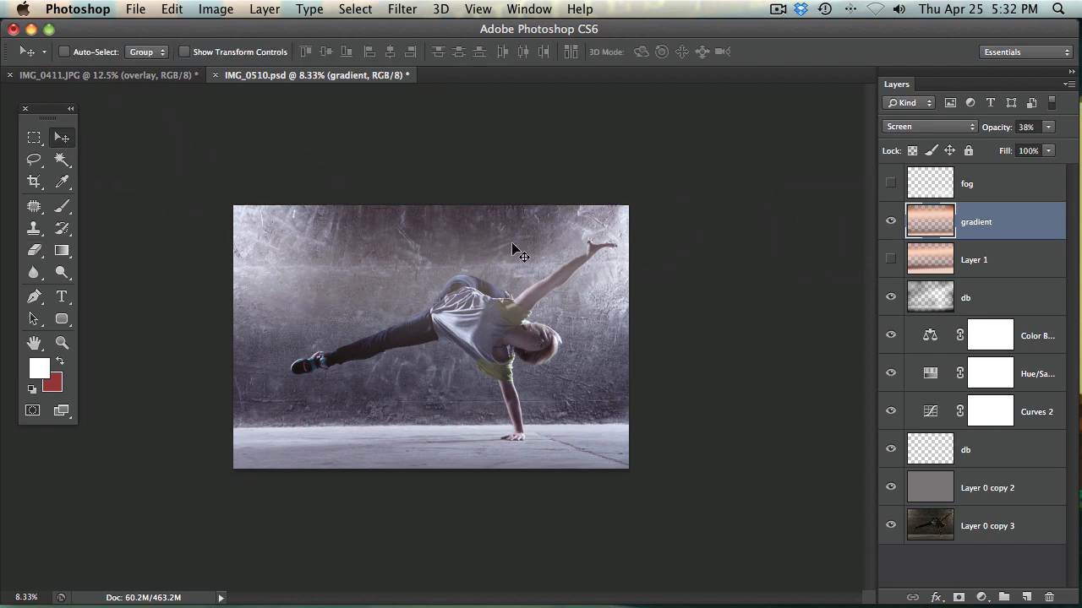
{"action": "mouse_move", "coordinate": [151, 69]}
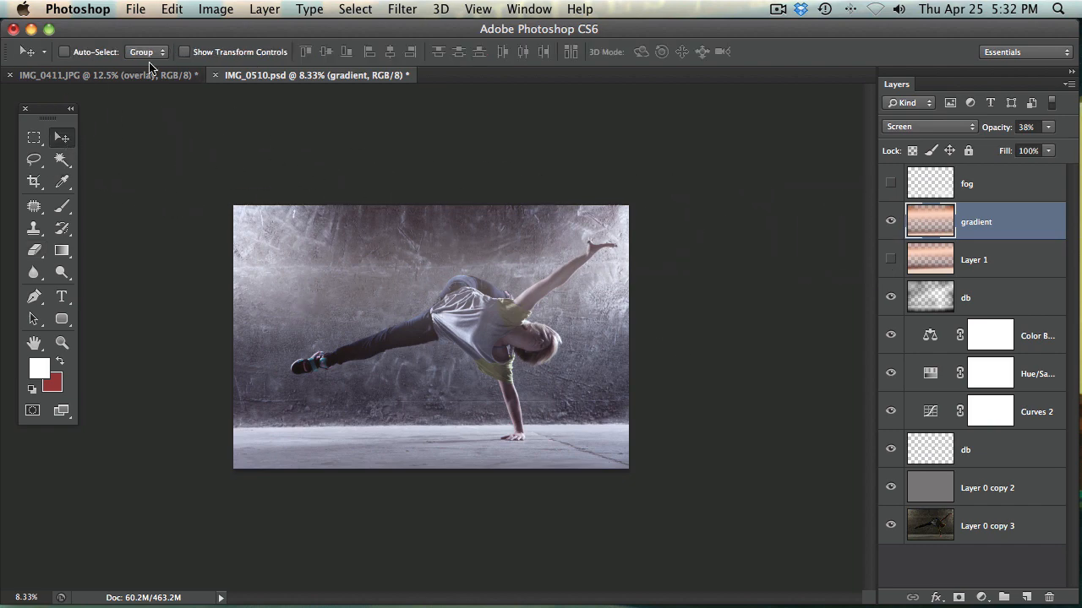
{"action": "left_click", "coordinate": [101, 74]}
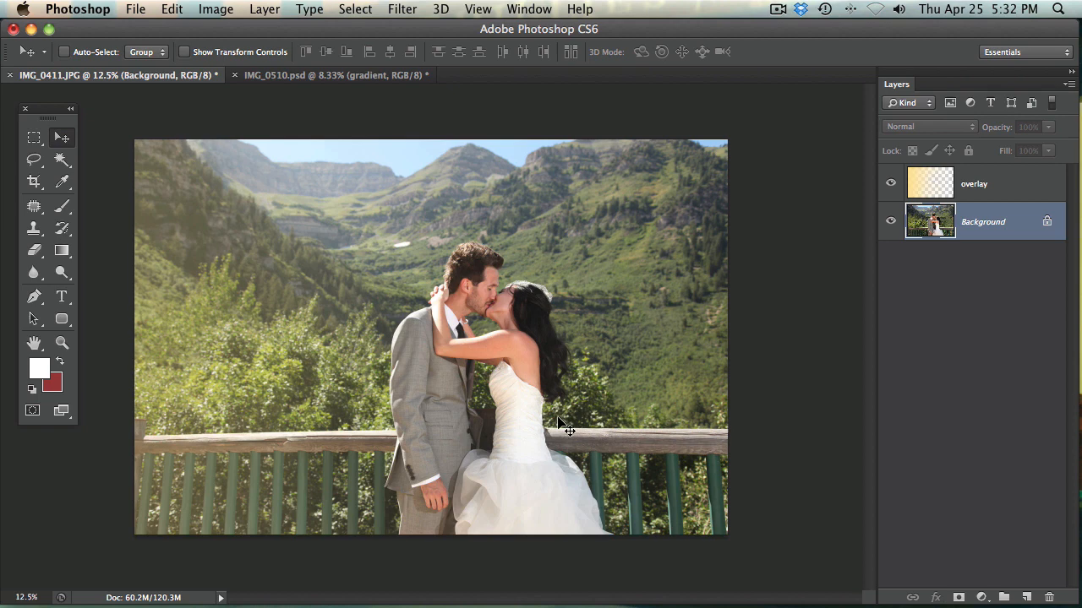
Step: Compare the wedding photo with and without its overlay layer, leaving overlay hidden
{"action": "left_click", "coordinate": [890, 183]}
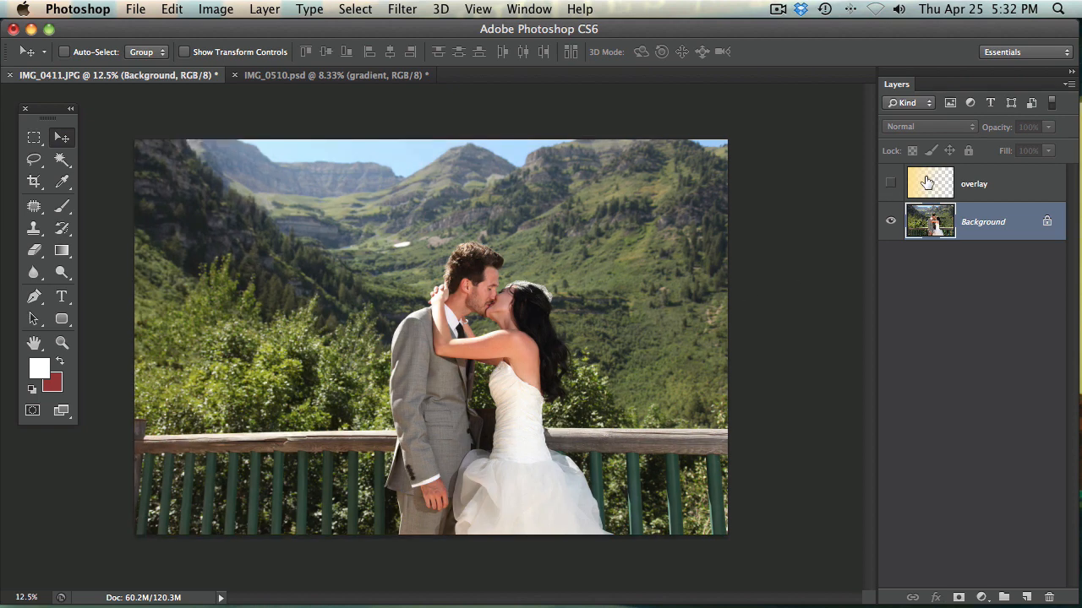
{"action": "left_click", "coordinate": [890, 184]}
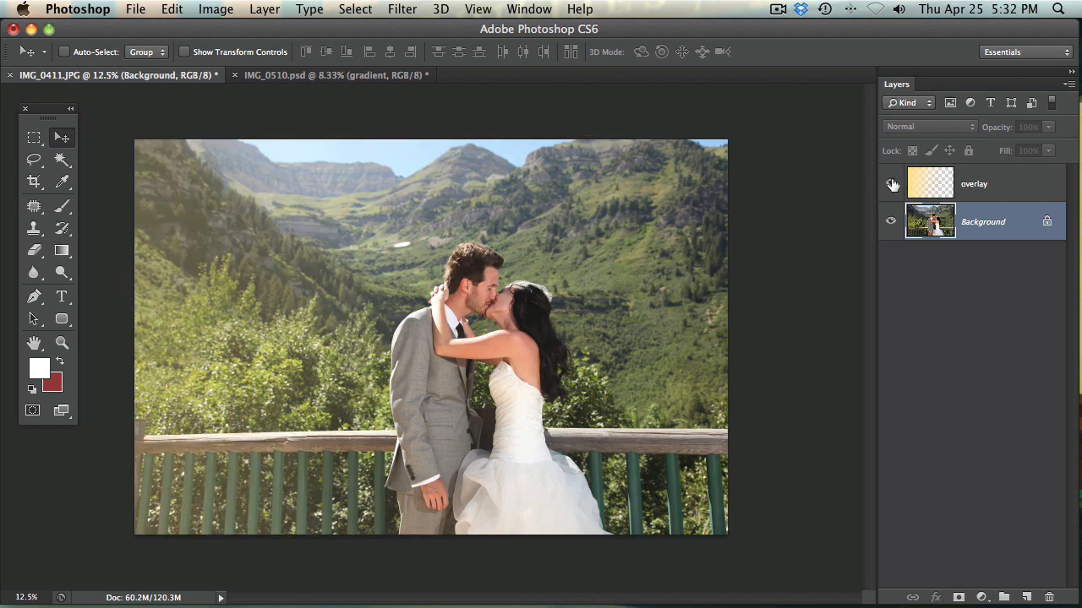
{"action": "left_click", "coordinate": [891, 183]}
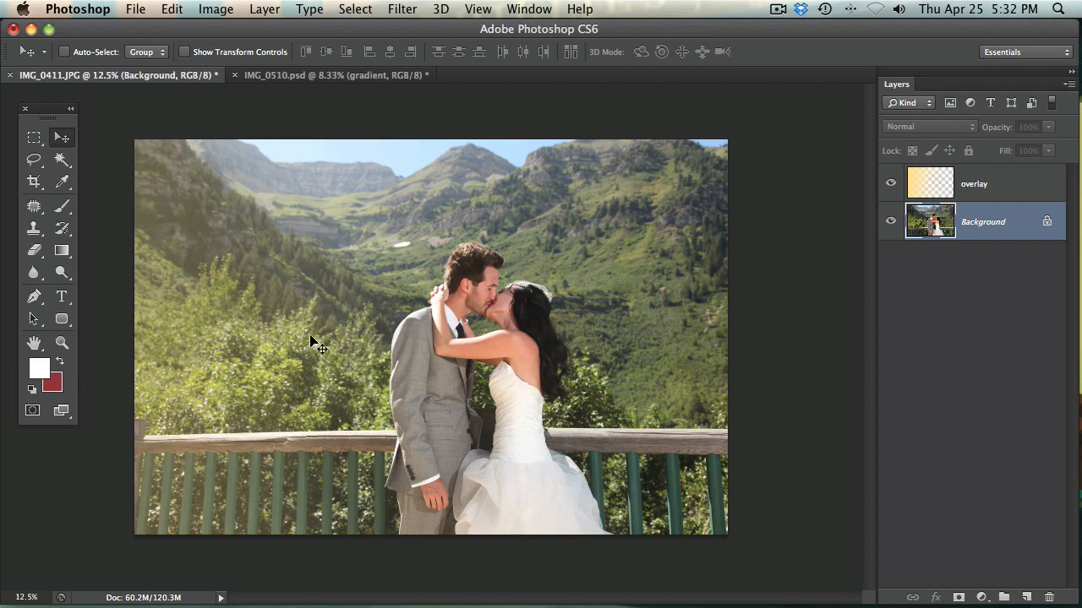
{"action": "mouse_move", "coordinate": [97, 258]}
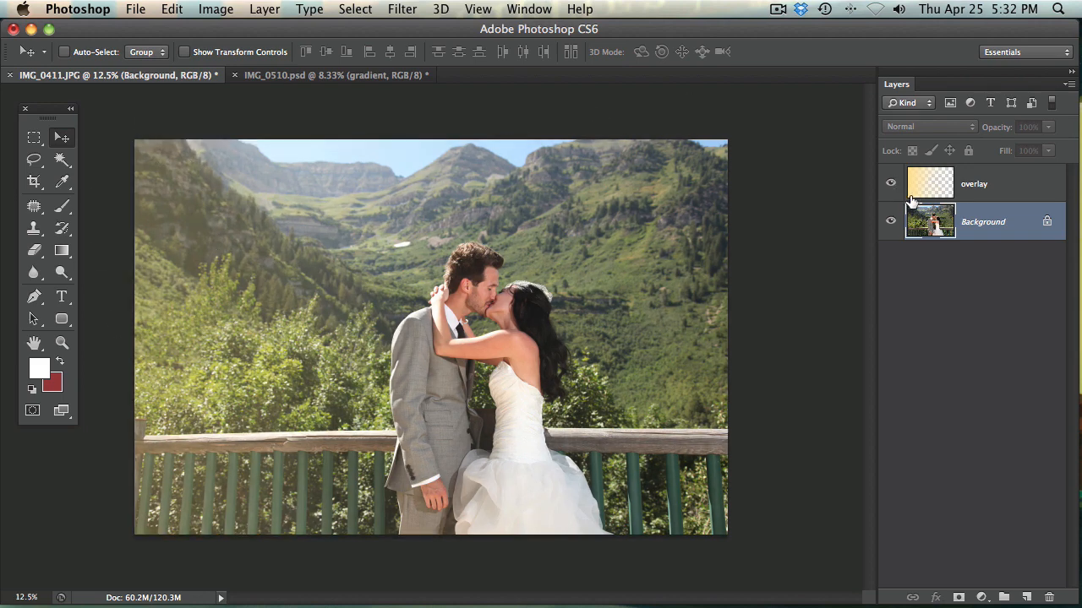
{"action": "left_click", "coordinate": [889, 183]}
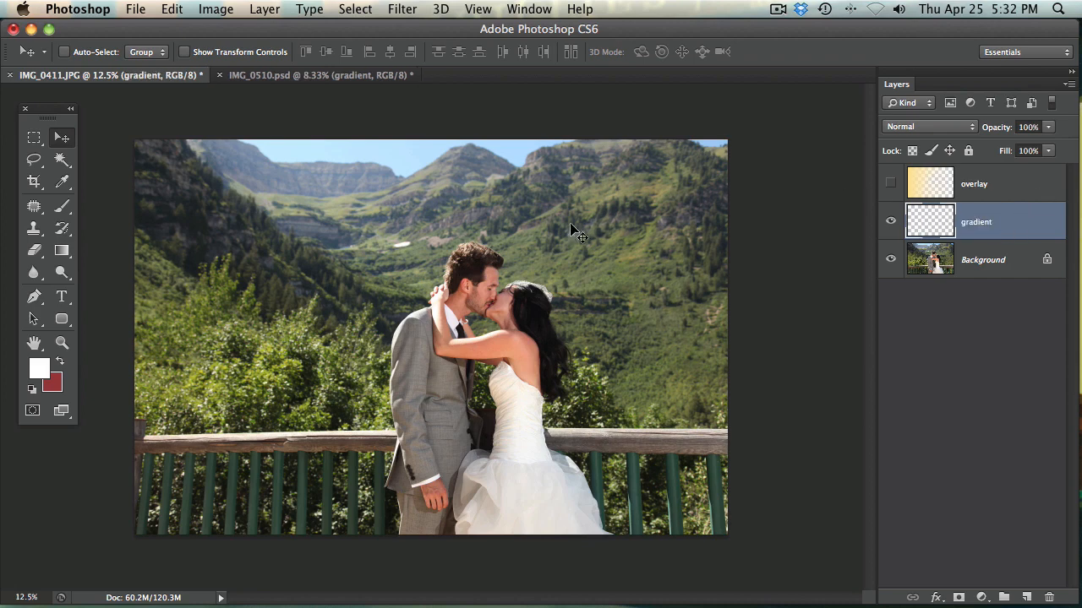
{"action": "left_click", "coordinate": [34, 251]}
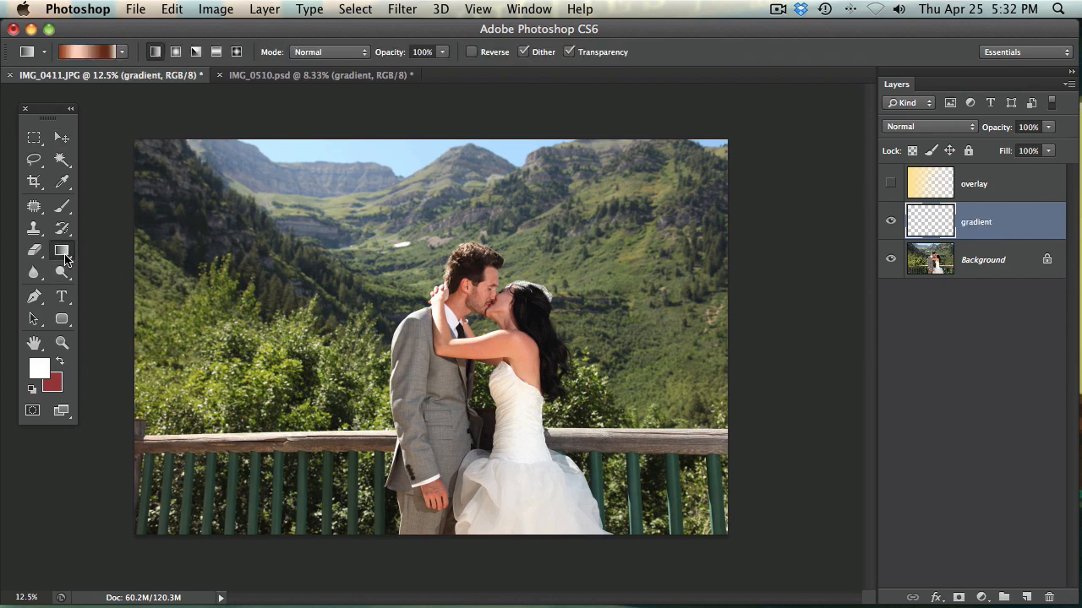
Step: Edit the gradient so it fades from pale yellow #ffe99e to transparent
{"action": "left_click", "coordinate": [85, 51]}
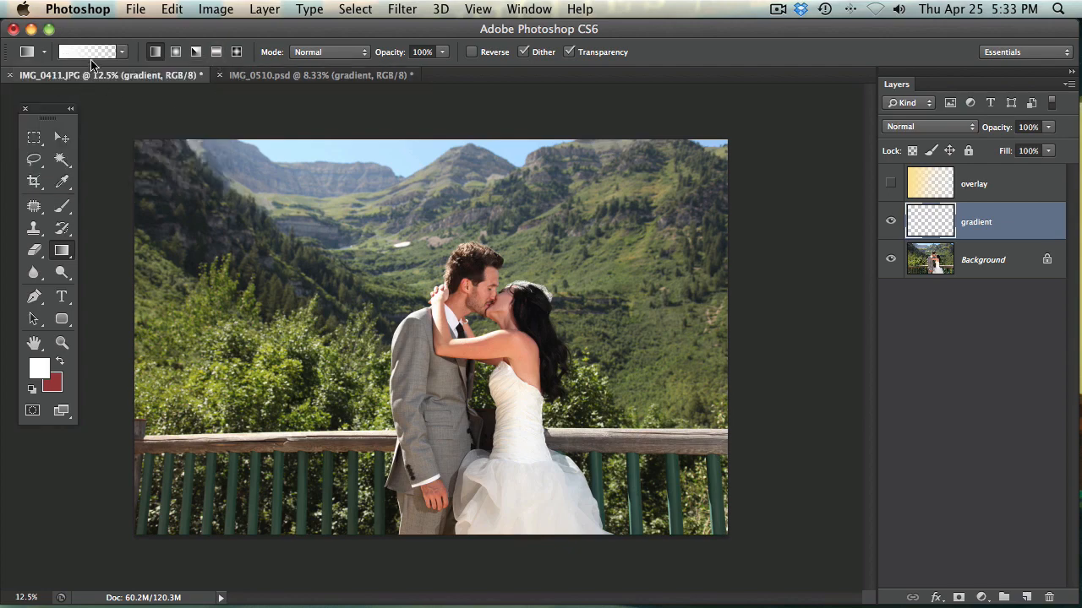
{"action": "left_click", "coordinate": [86, 52]}
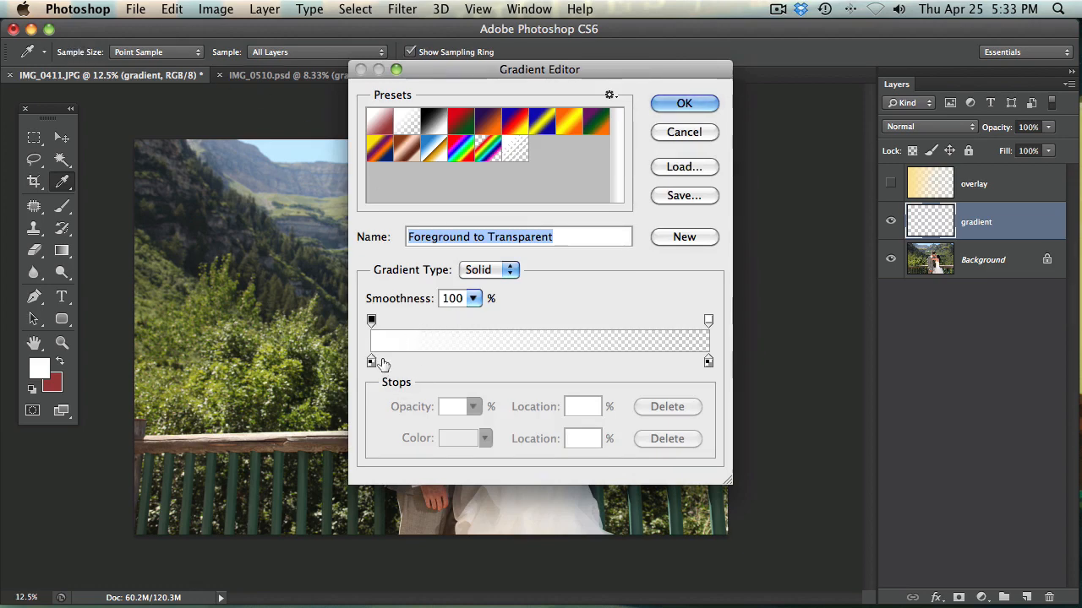
{"action": "left_click", "coordinate": [371, 362]}
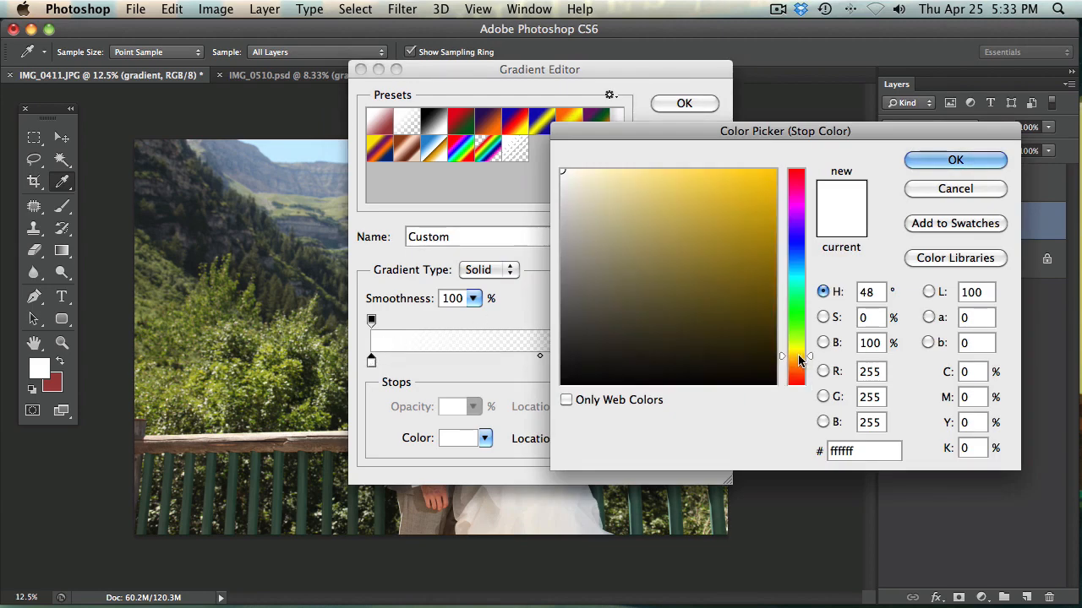
{"action": "left_click", "coordinate": [621, 171]}
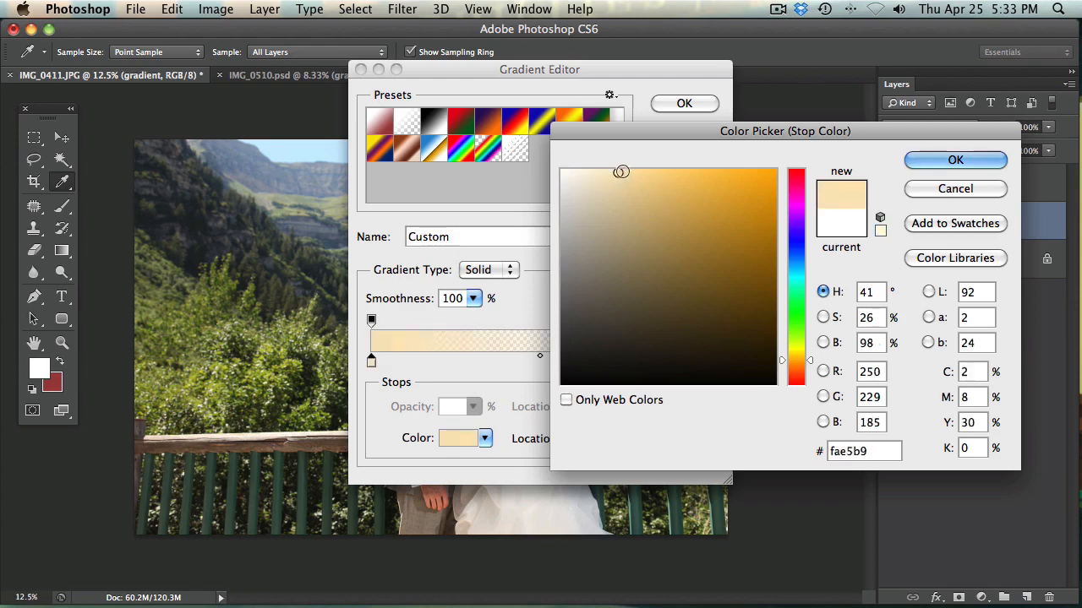
{"action": "left_click", "coordinate": [642, 170]}
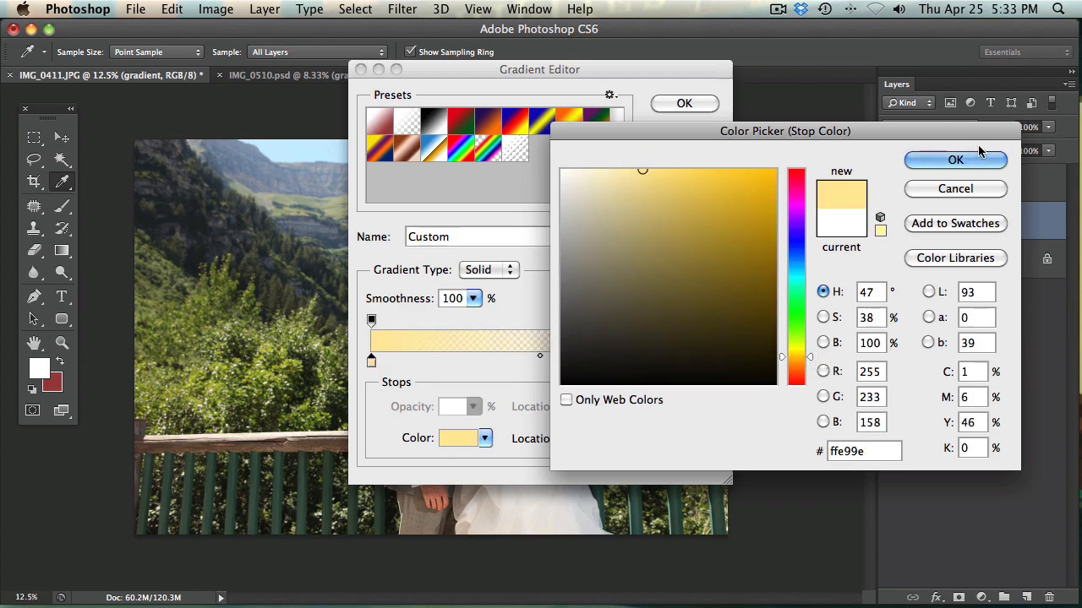
{"action": "left_click", "coordinate": [956, 160]}
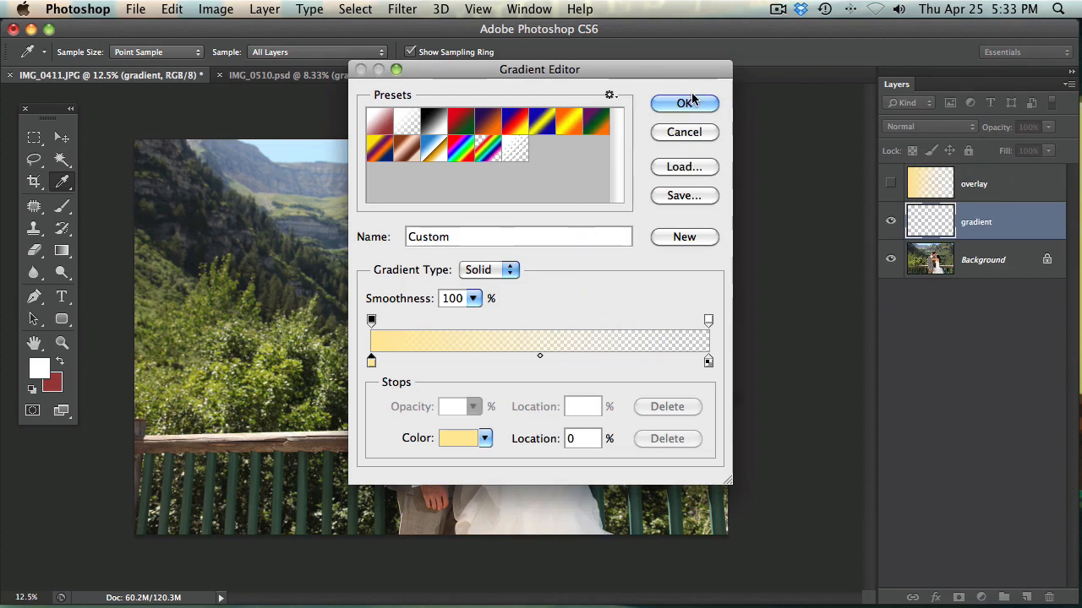
{"action": "left_click", "coordinate": [684, 103]}
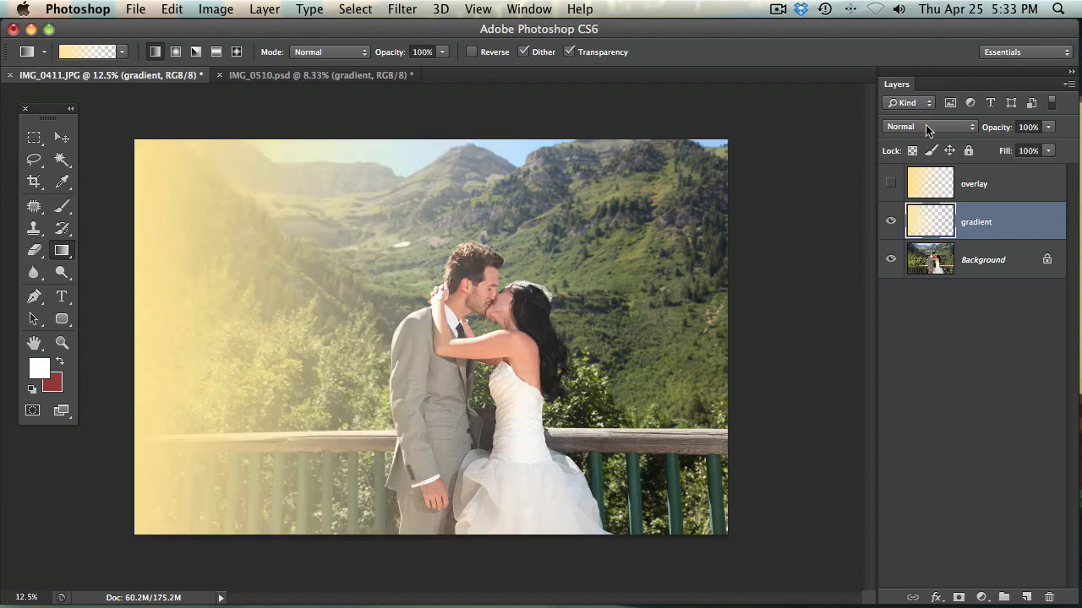
Step: Set the wedding photo's gradient layer to Screen mode at 32% opacity
{"action": "left_click", "coordinate": [930, 126]}
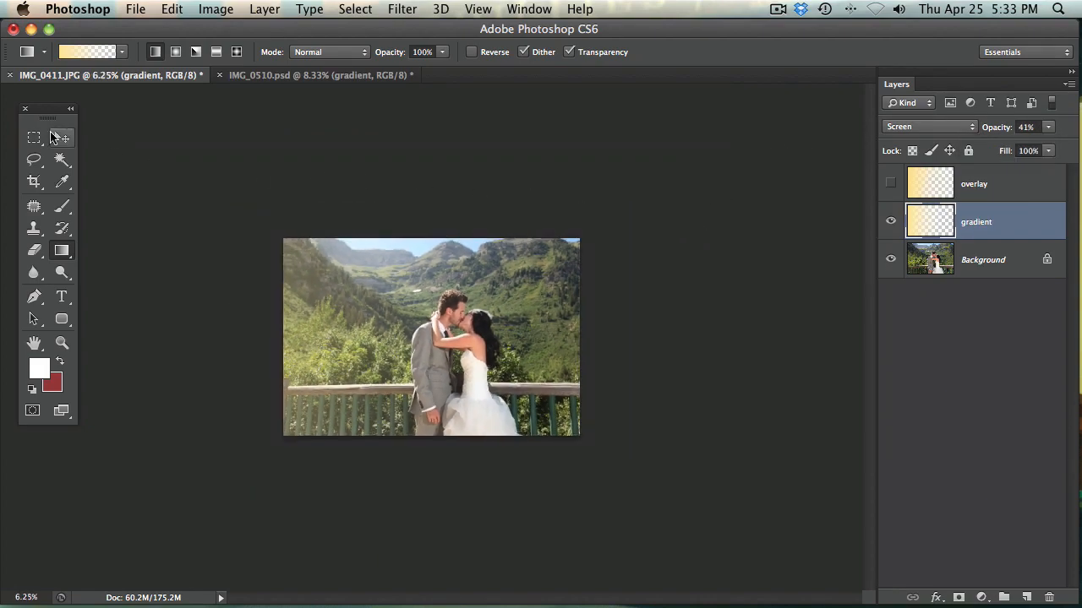
{"action": "left_click", "coordinate": [61, 137]}
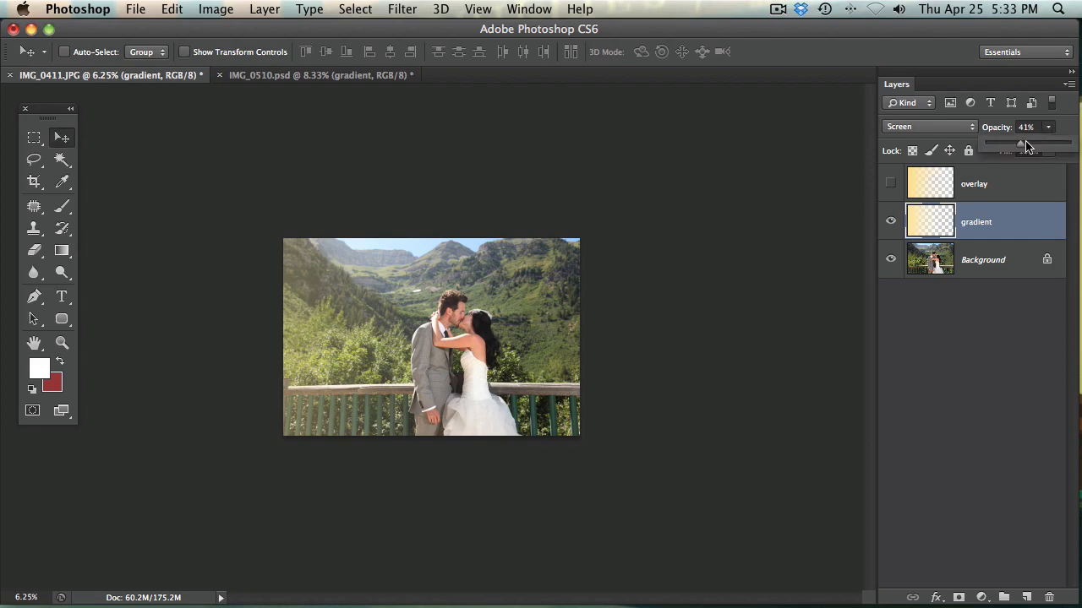
{"action": "left_click_drag", "start_coordinate": [1018, 144], "coordinate": [1011, 144]}
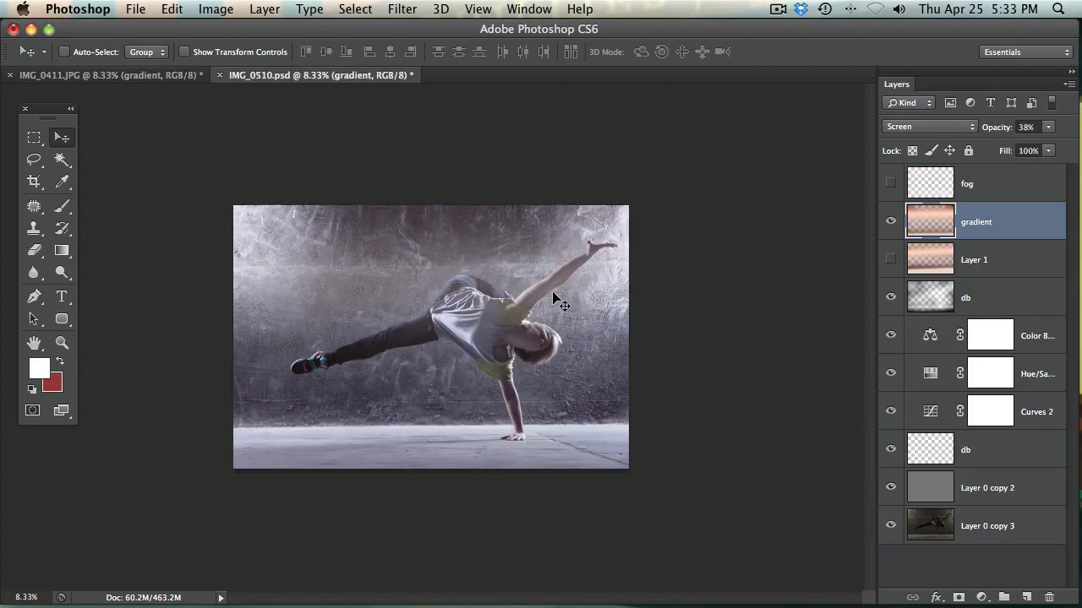
{"action": "left_click", "coordinate": [102, 76]}
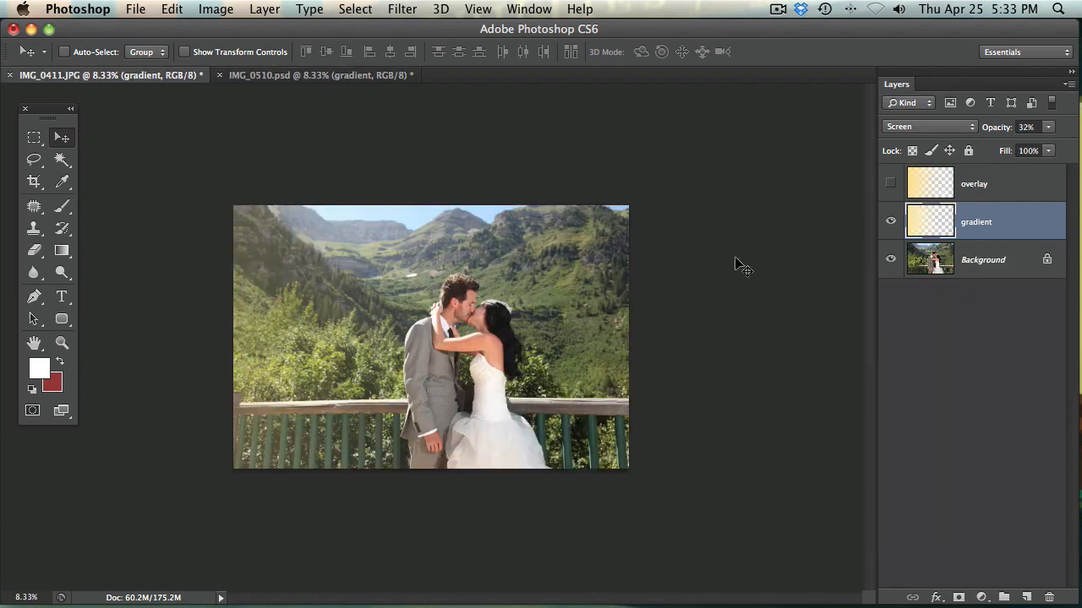